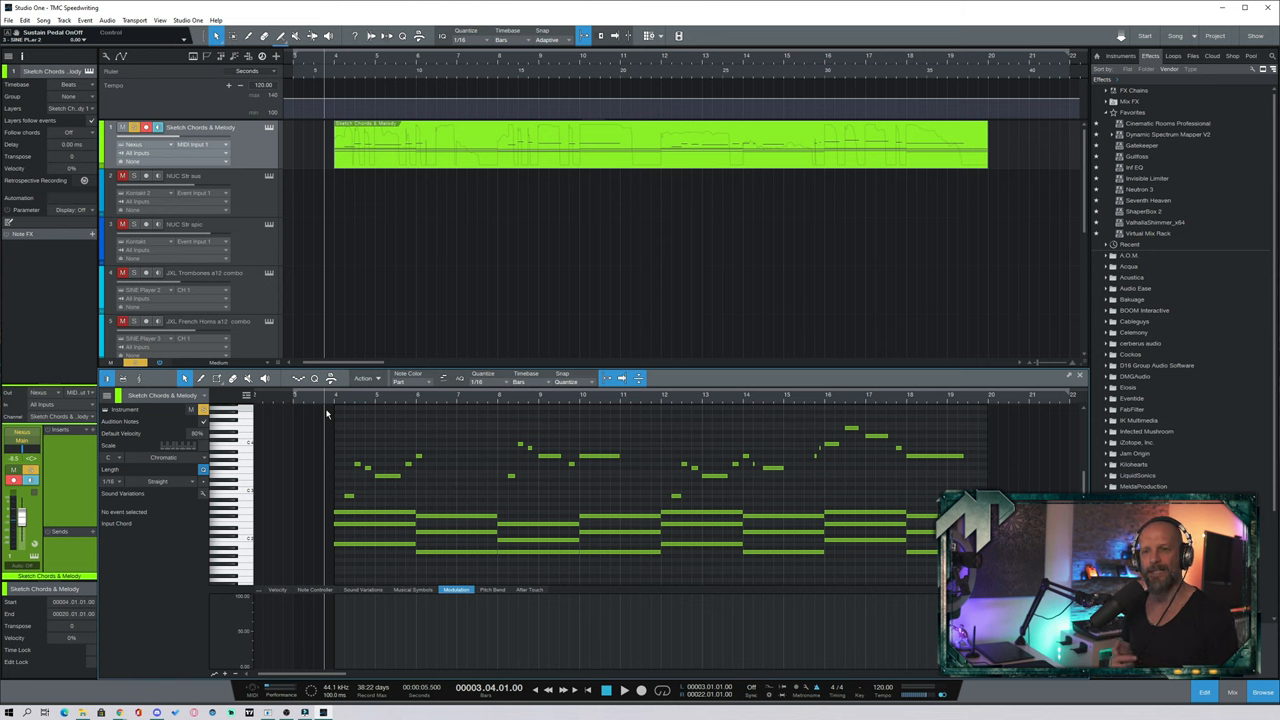
Select the arrangement area to place the new sustained chord part beneath the sketch.
left_click(624, 690)
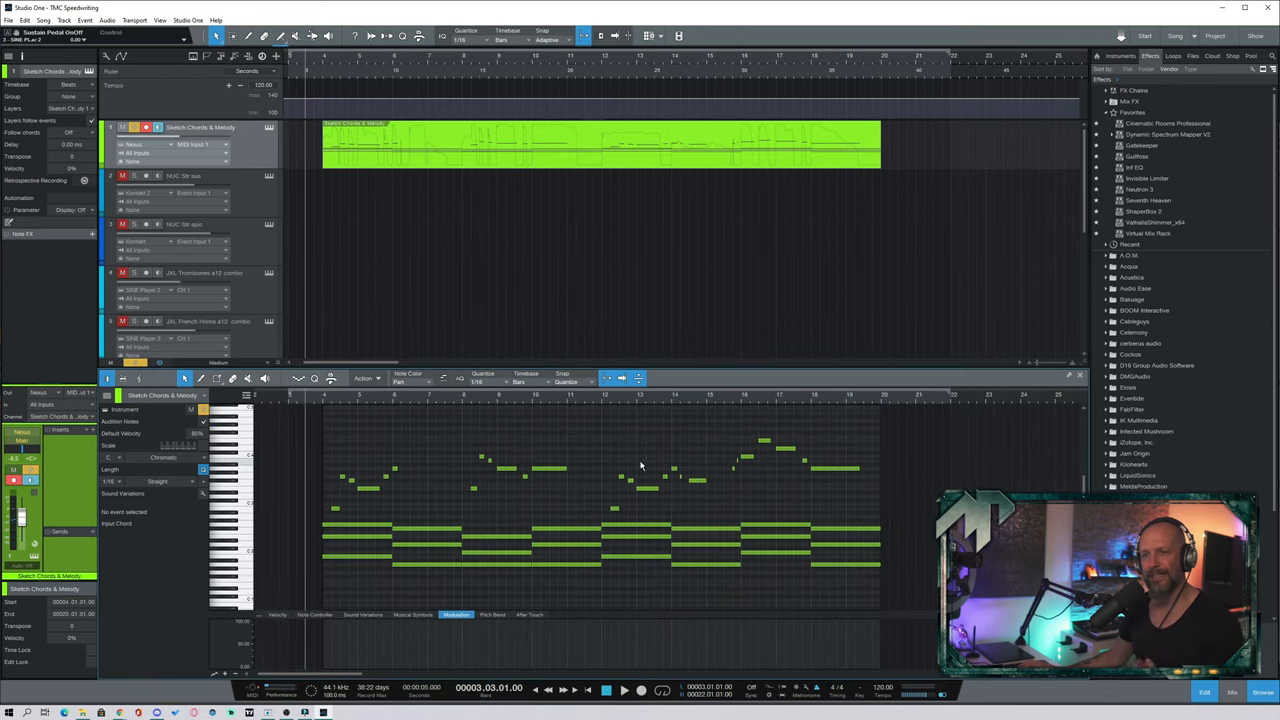
mouse_move(634, 412)
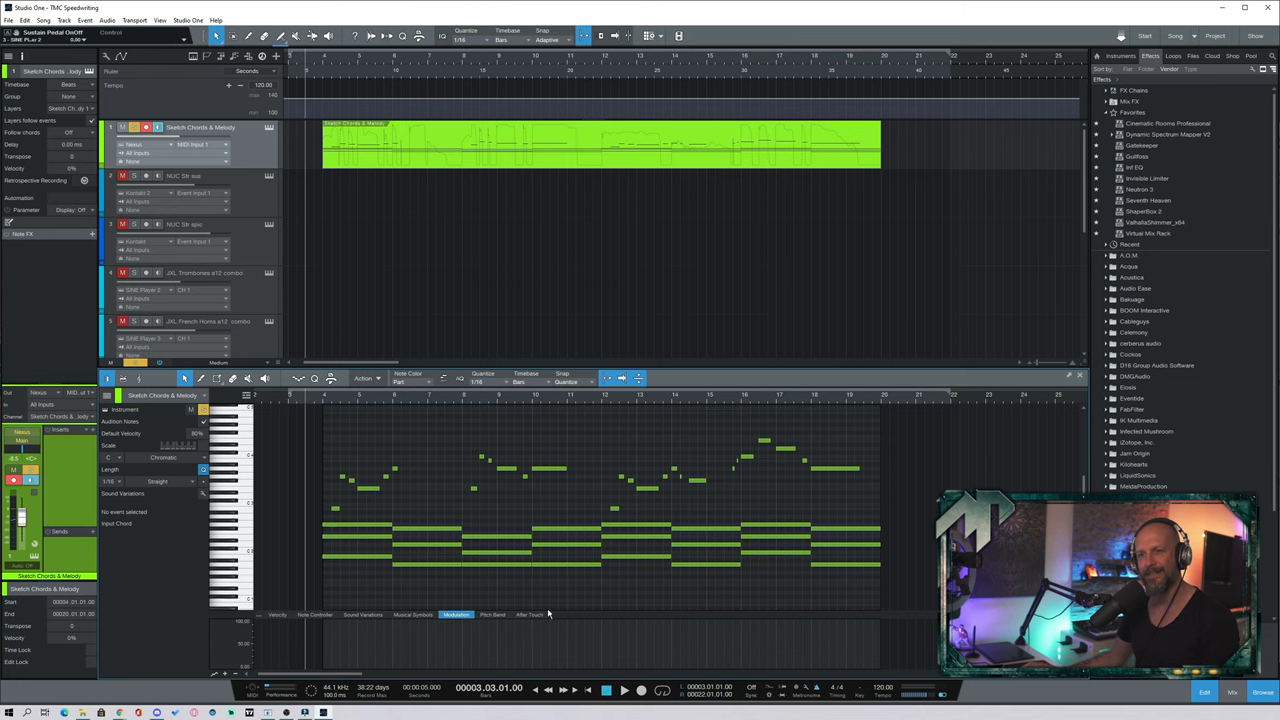
mouse_move(448, 472)
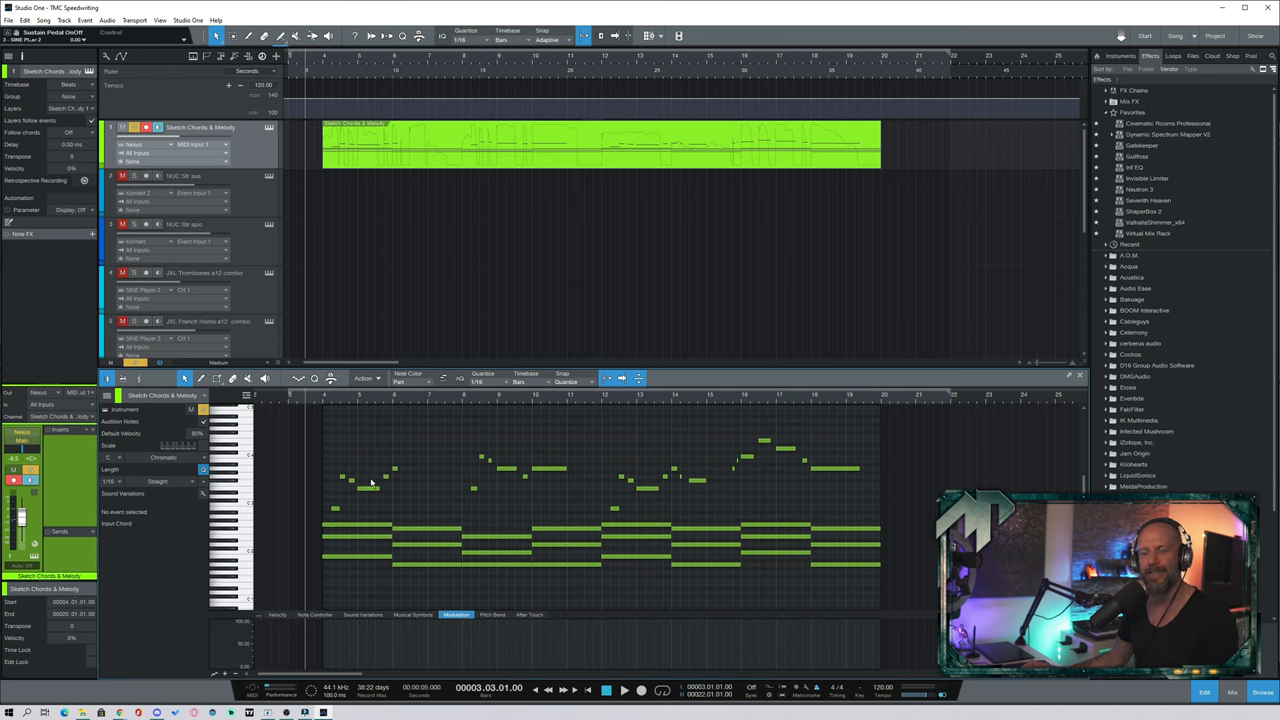
mouse_move(428, 508)
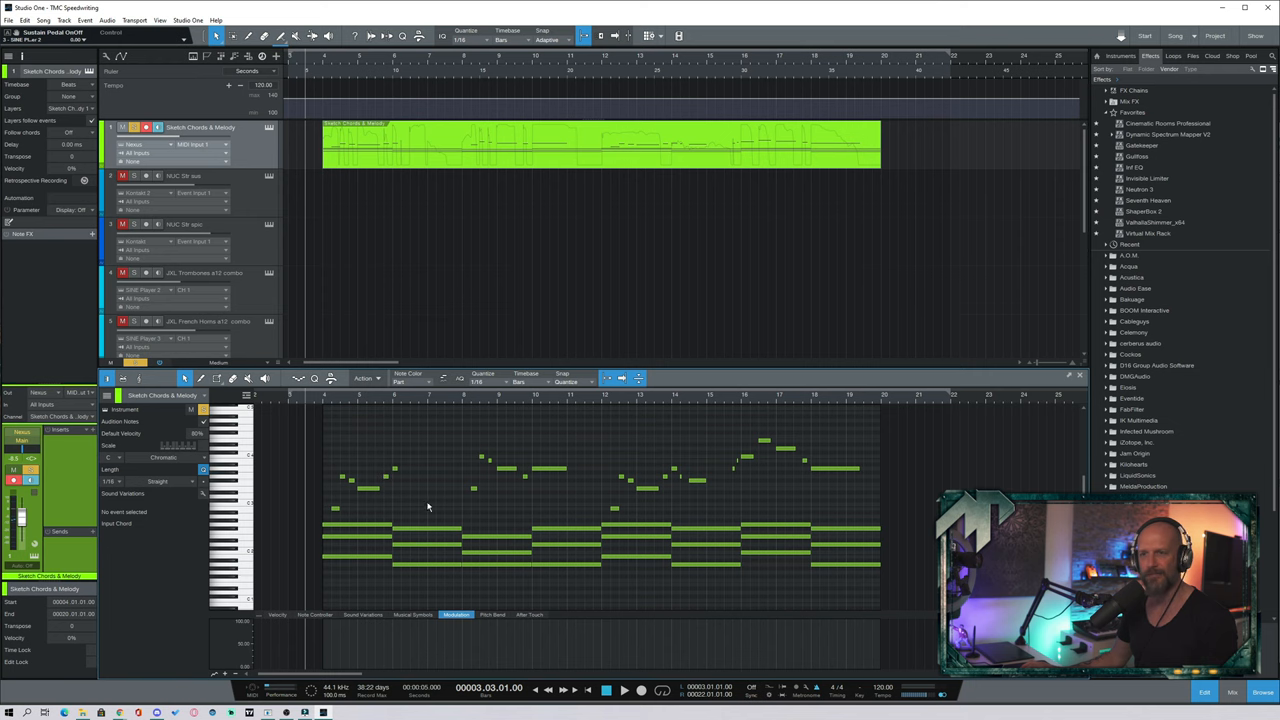
mouse_move(576, 476)
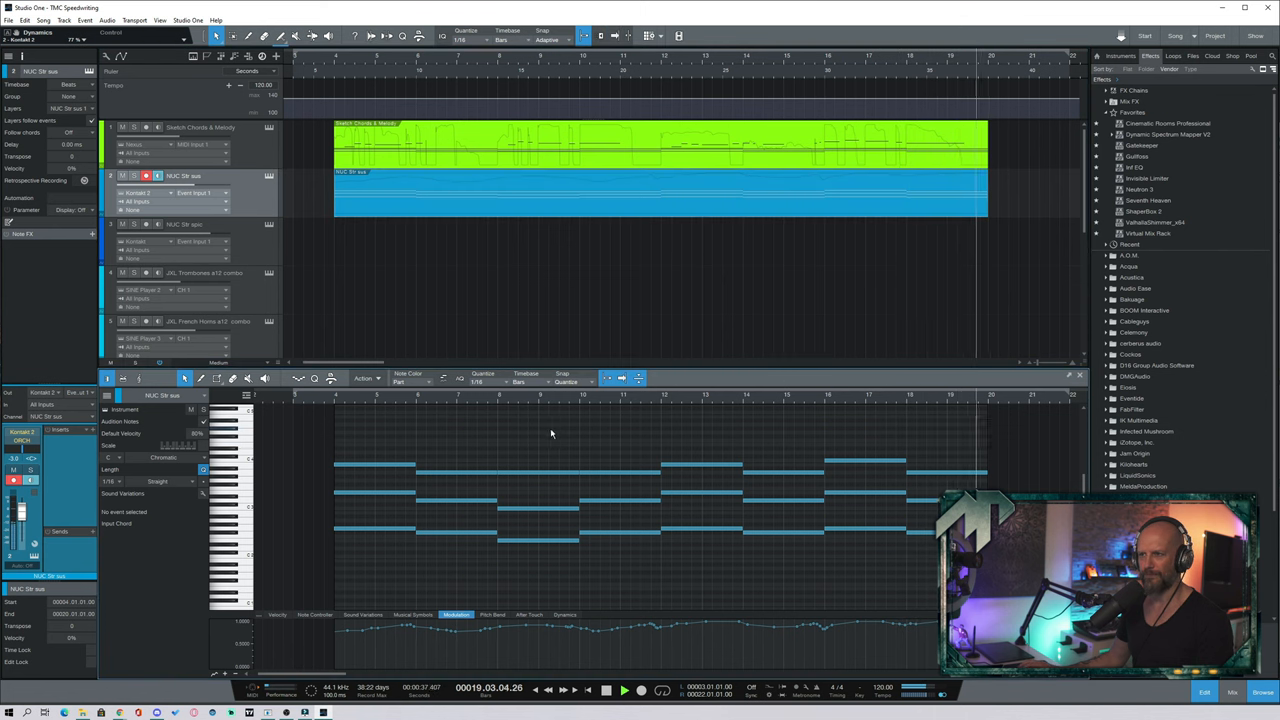
Extend the first low chord note so it holds until the next chord.
left_click(624, 690)
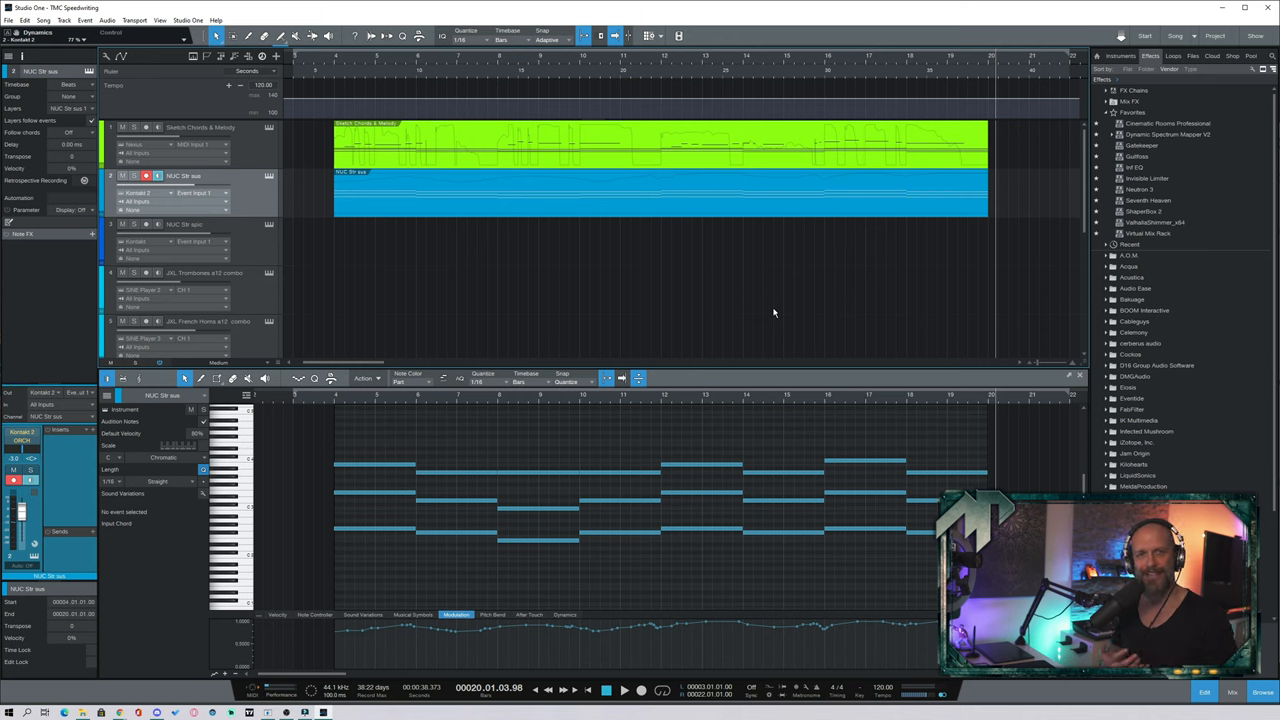
left_click(376, 528)
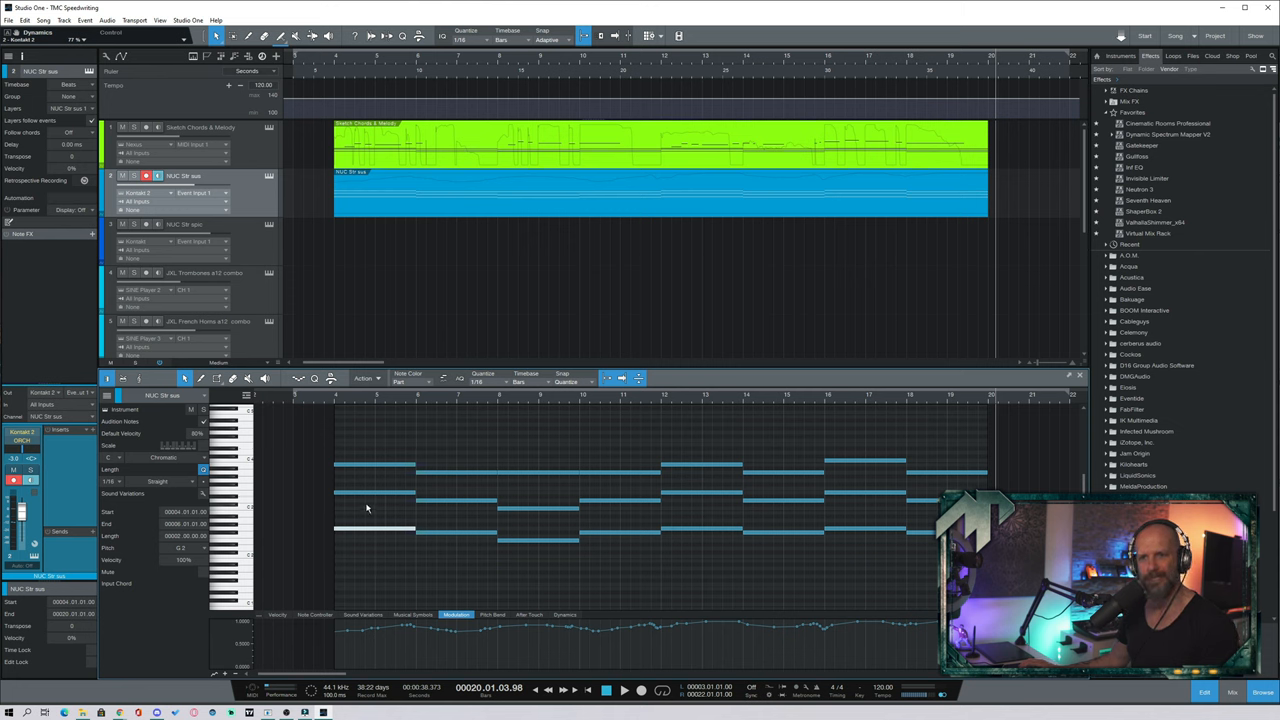
mouse_move(350, 510)
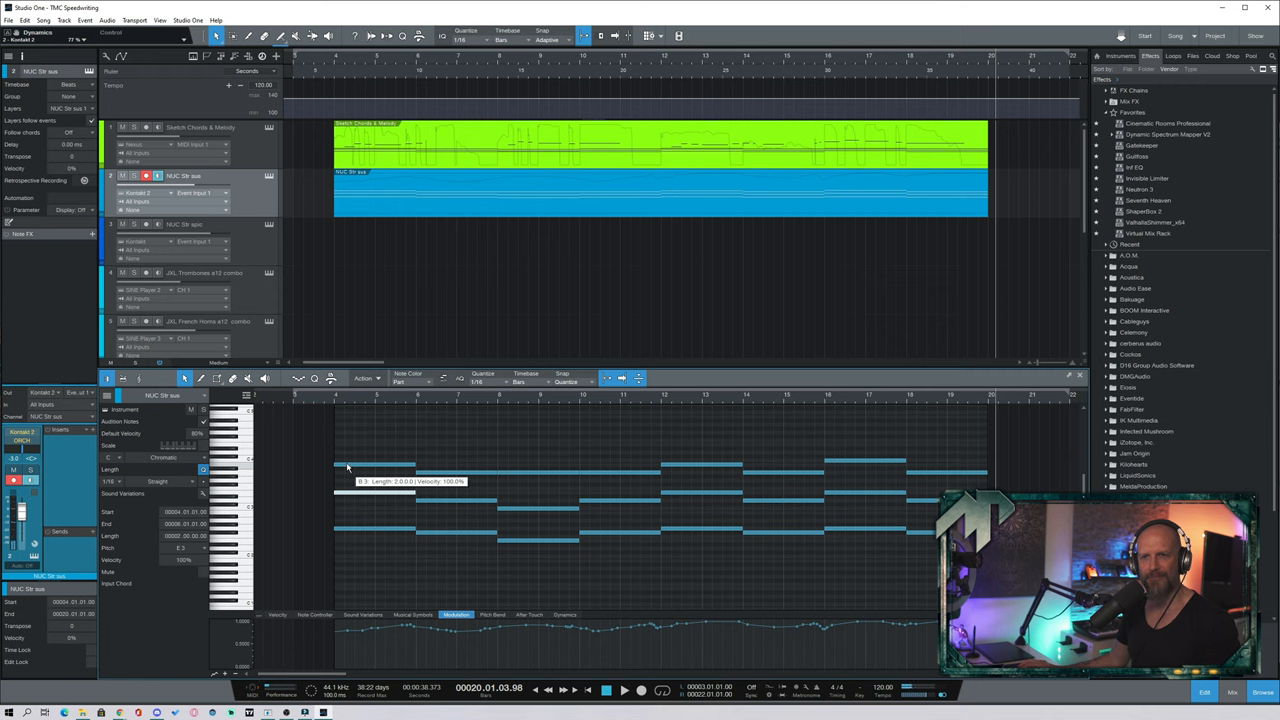
left_click_drag(376, 464, 376, 530)
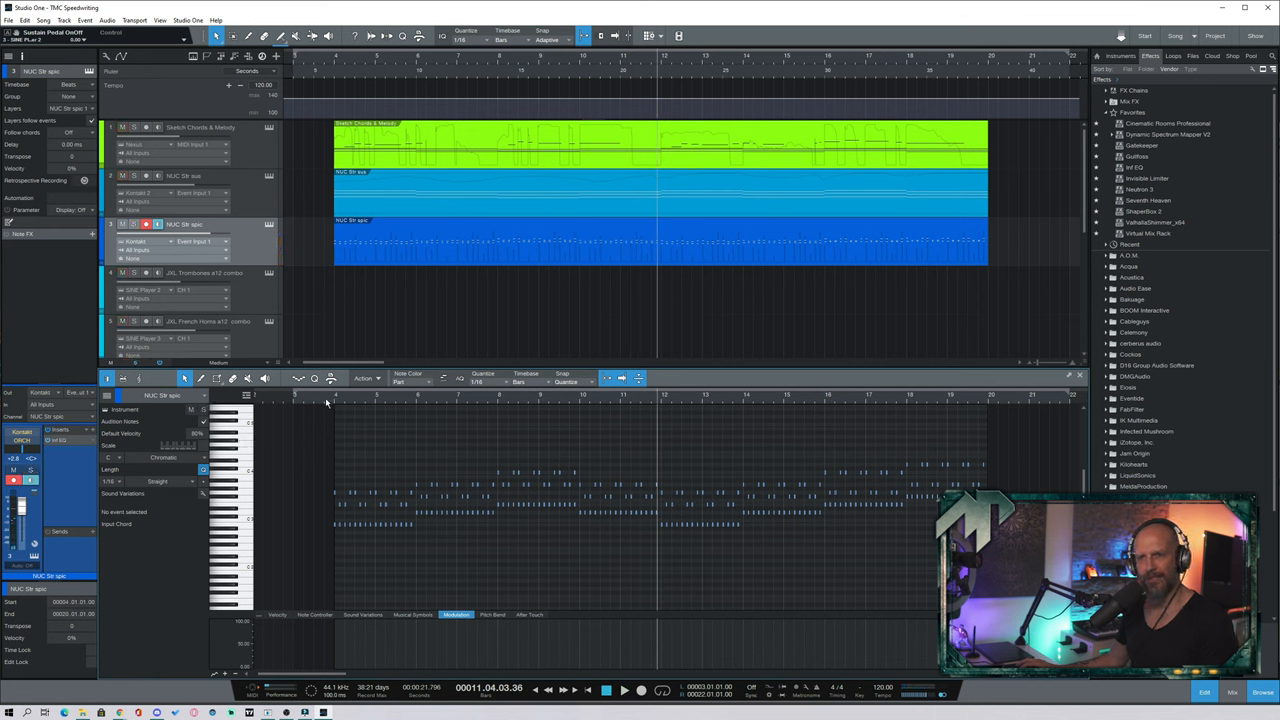
left_click(624, 690)
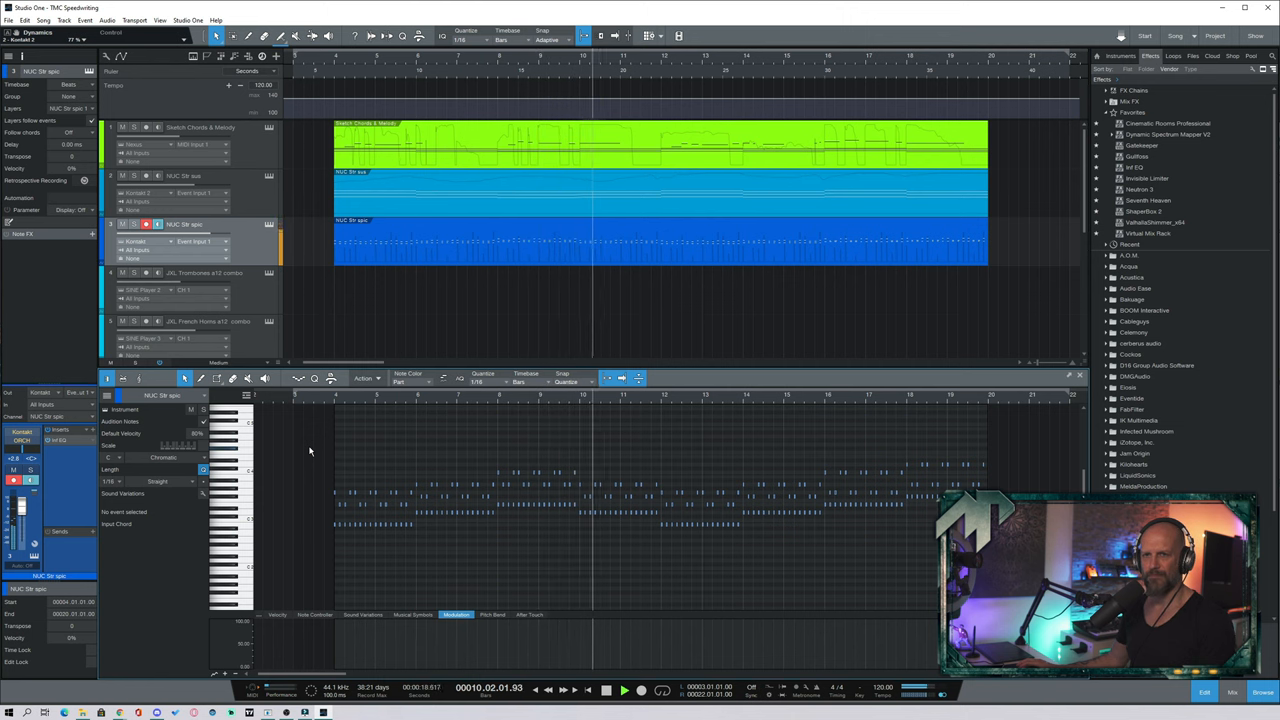
left_click(624, 692)
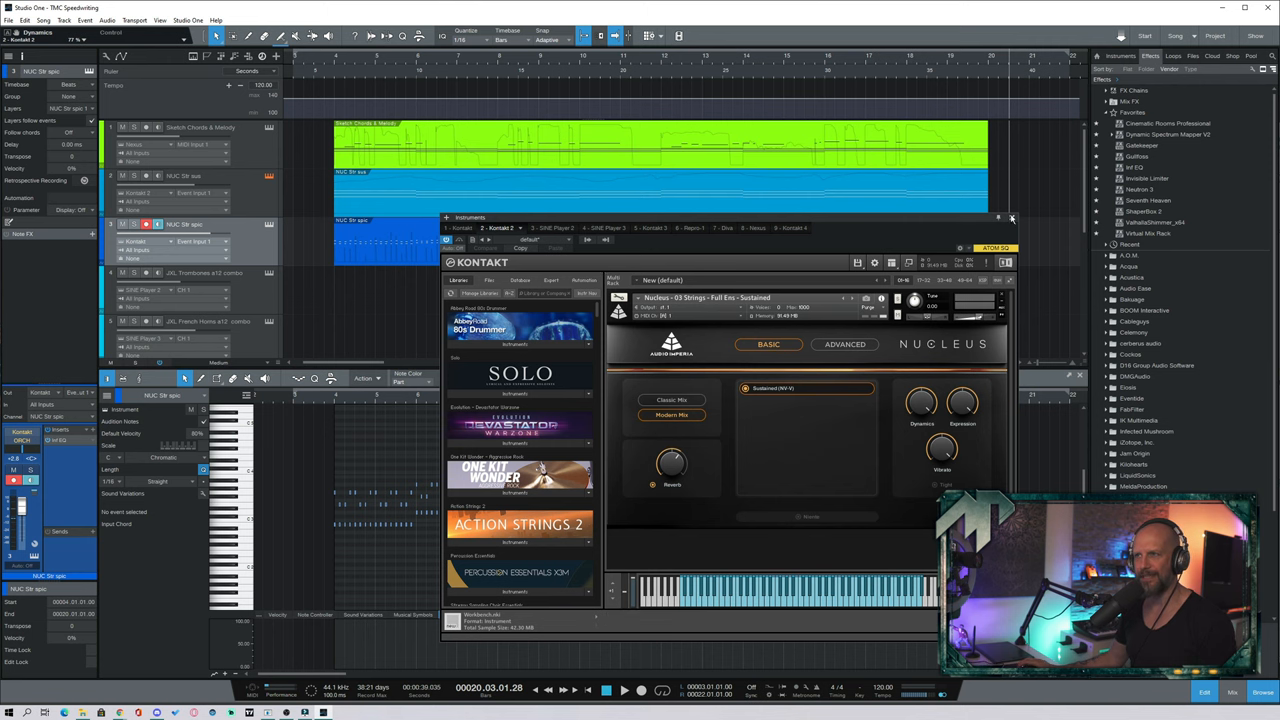
left_click(1012, 218)
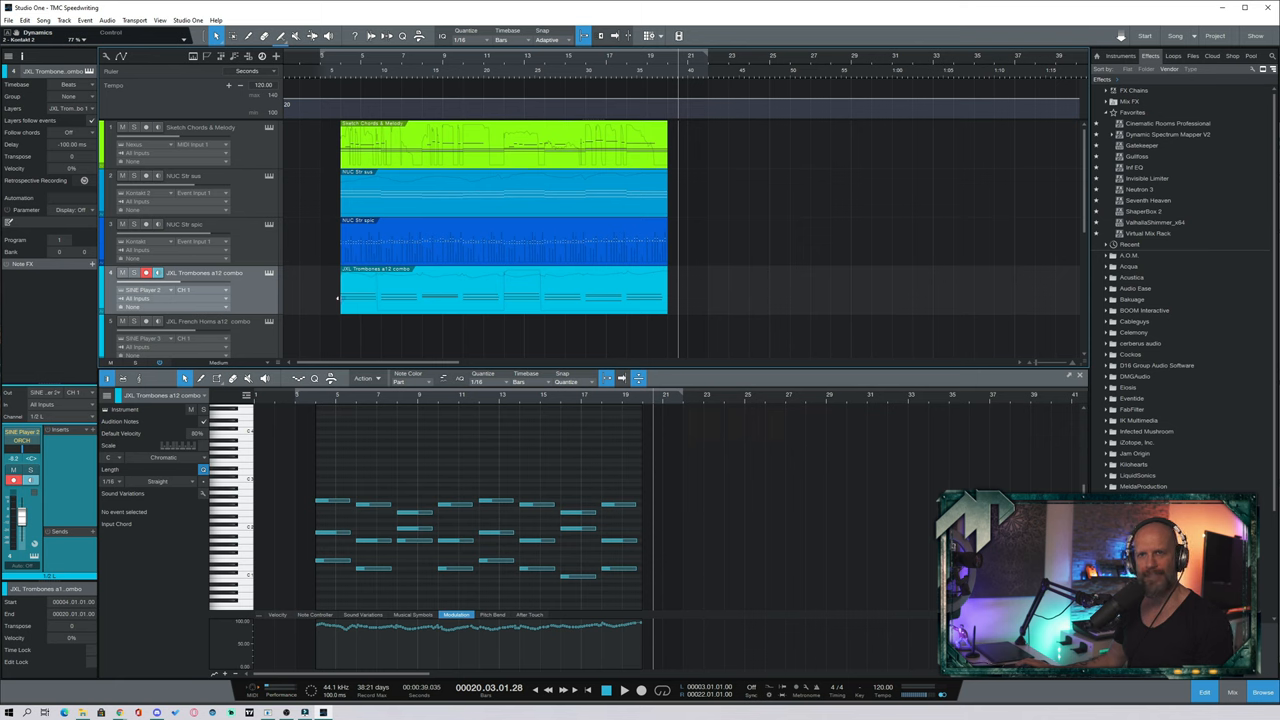
mouse_move(328, 332)
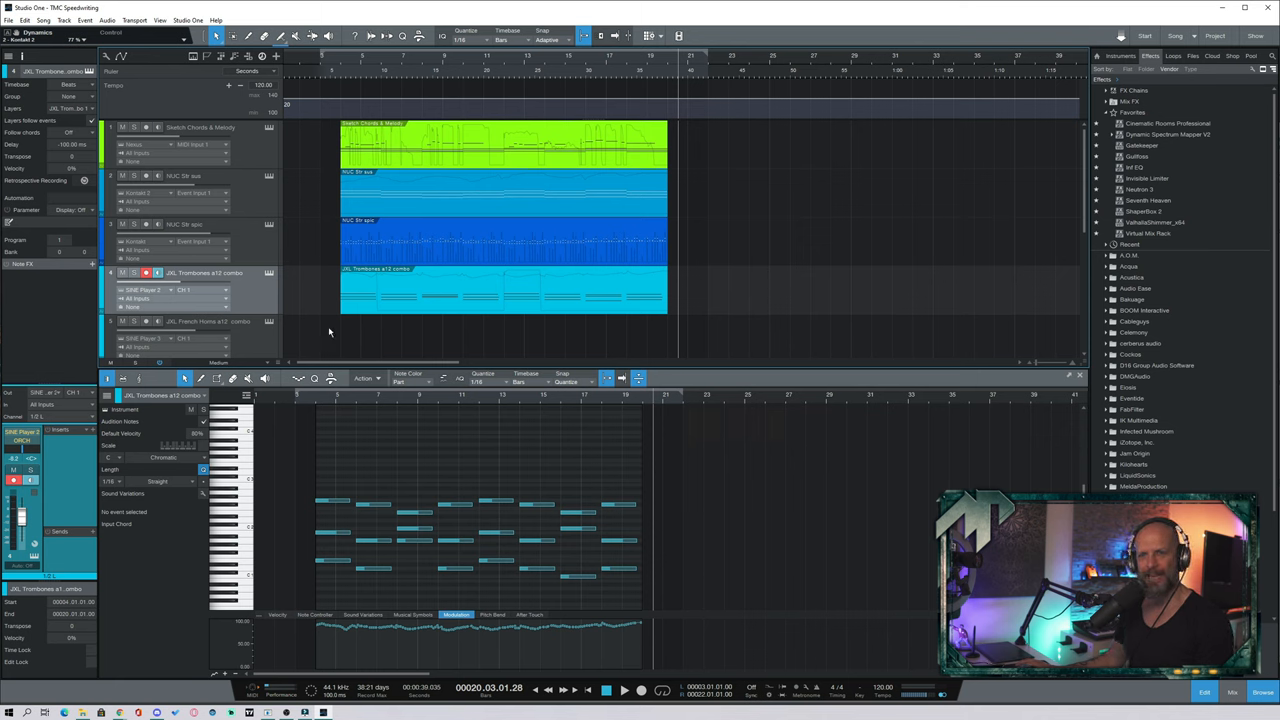
mouse_move(320, 292)
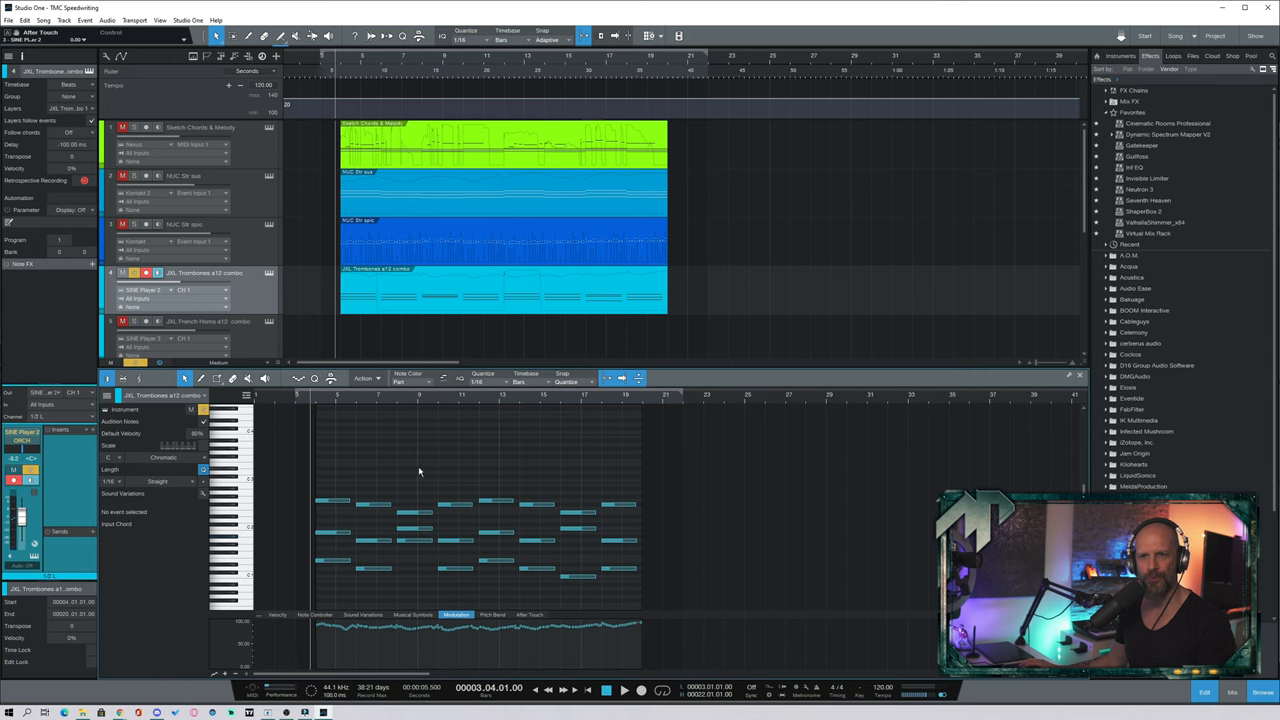
mouse_move(298, 460)
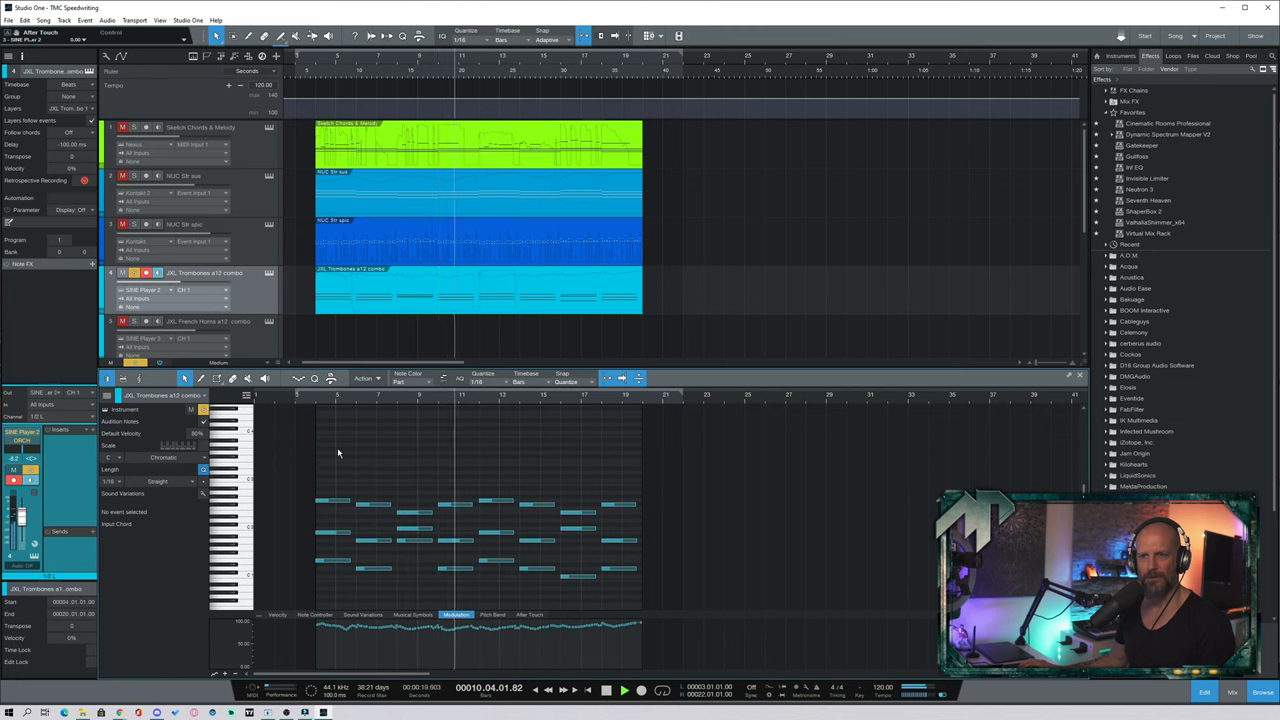
Place notes of the staggered pattern in the fourth track's part.
left_click(624, 690)
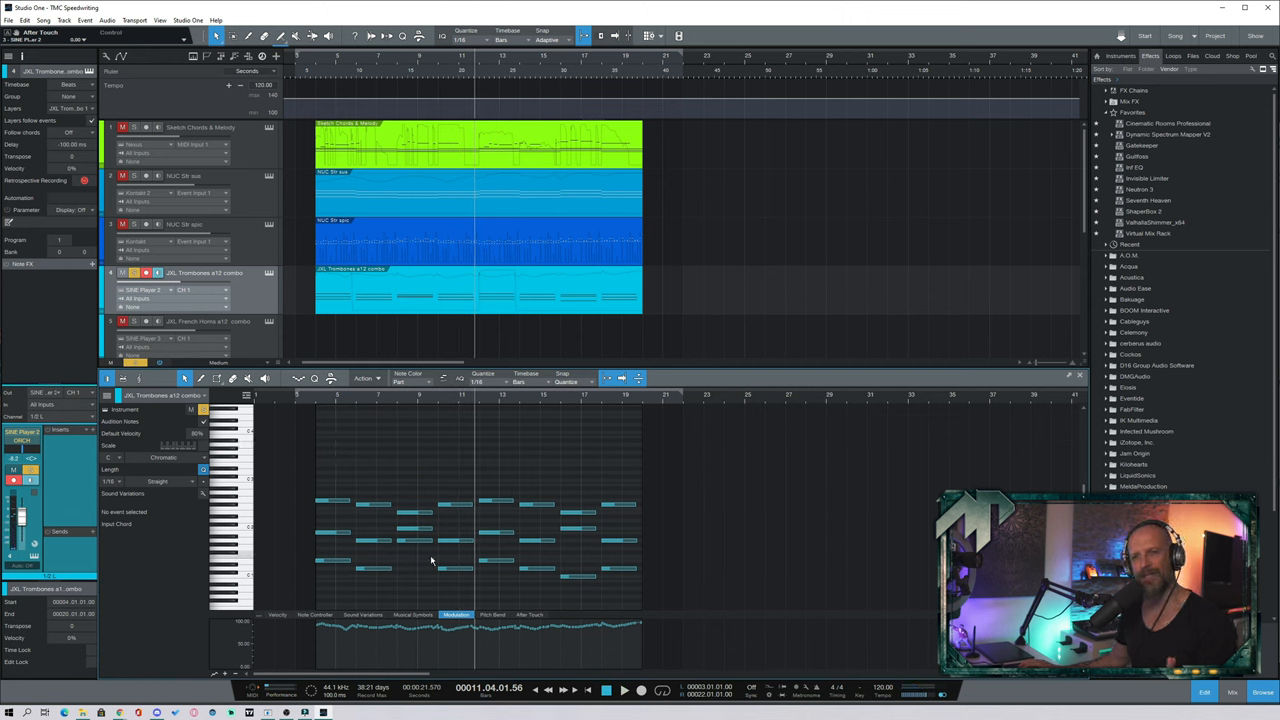
mouse_move(406, 546)
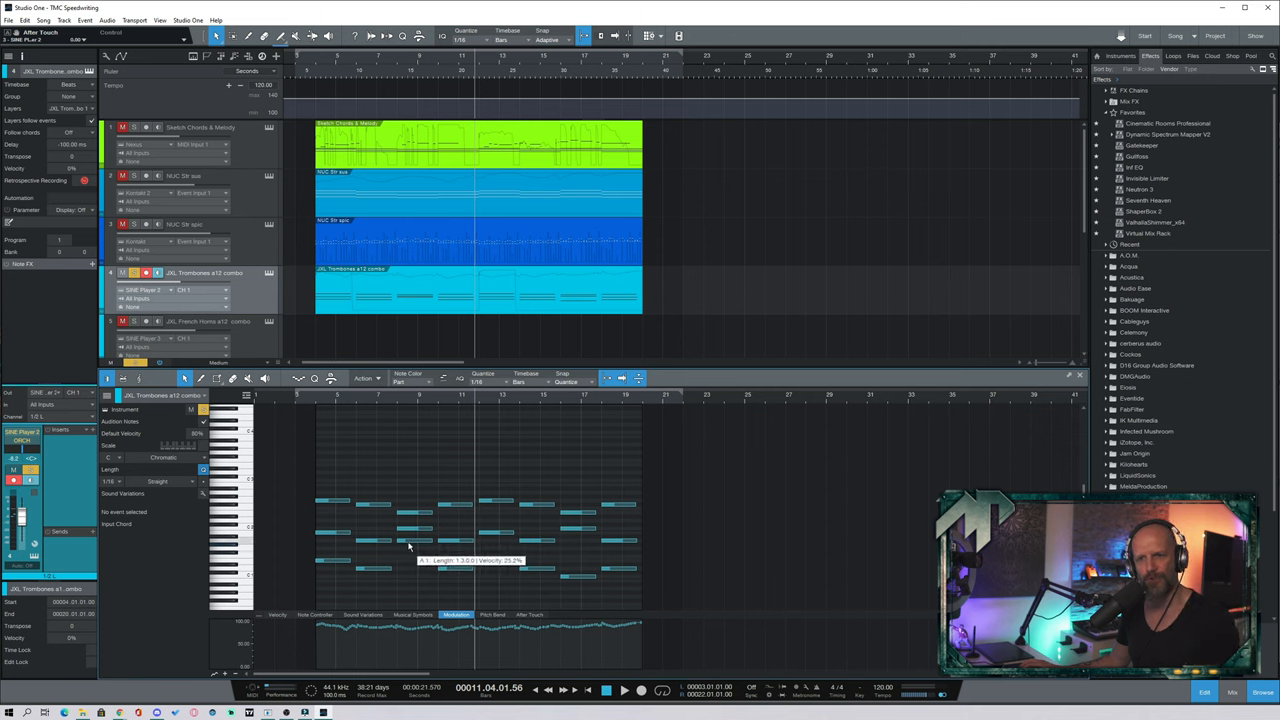
left_click(410, 536)
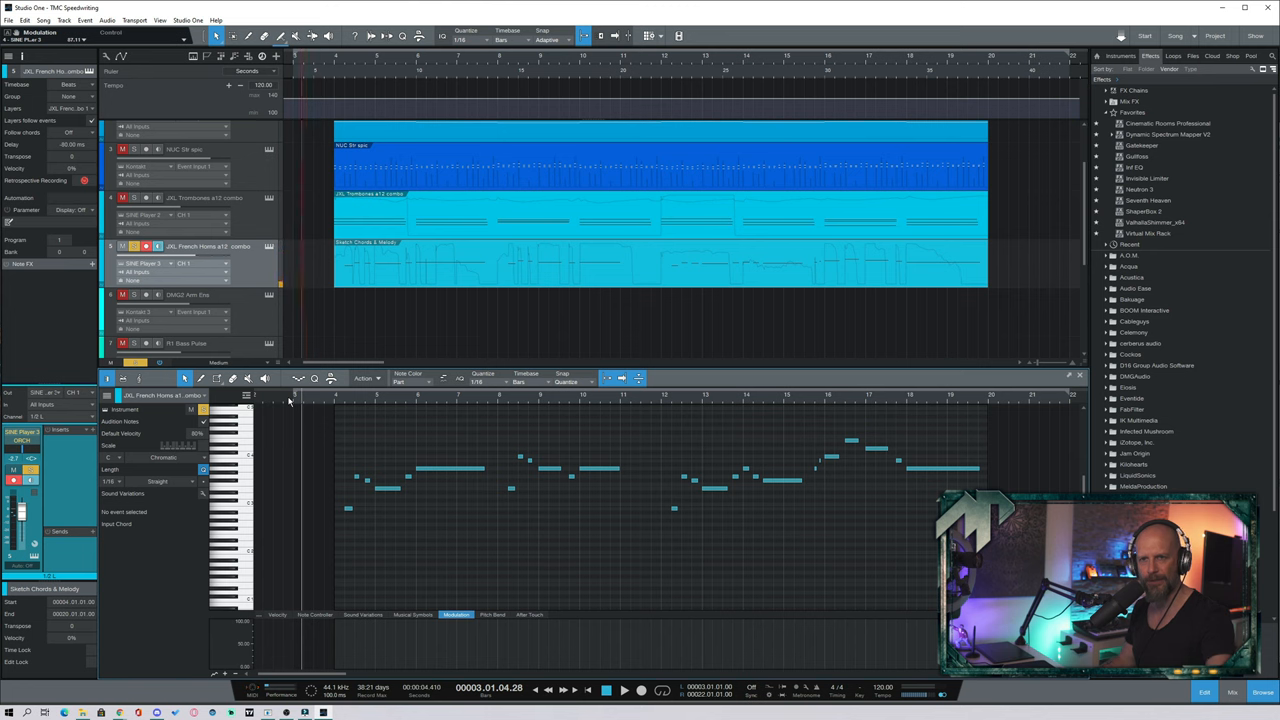
Select the melody part's opening section ready for its dynamics curve.
left_click(624, 690)
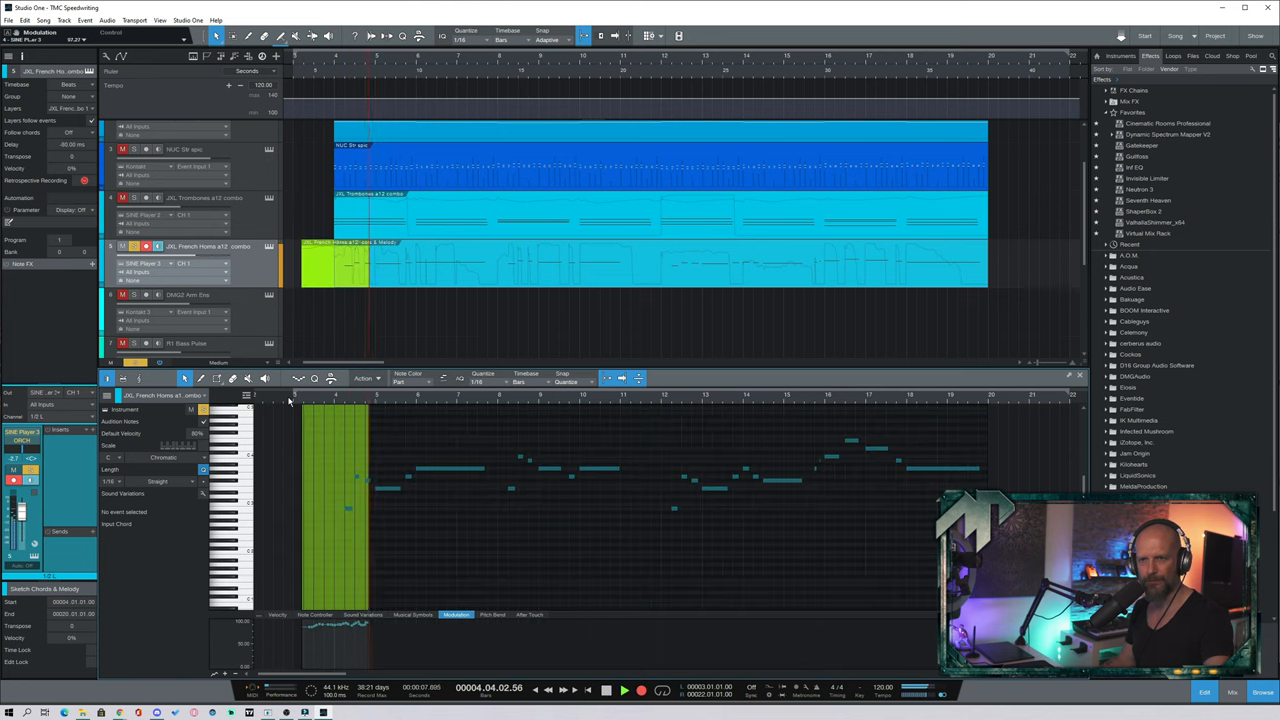
left_click(624, 690)
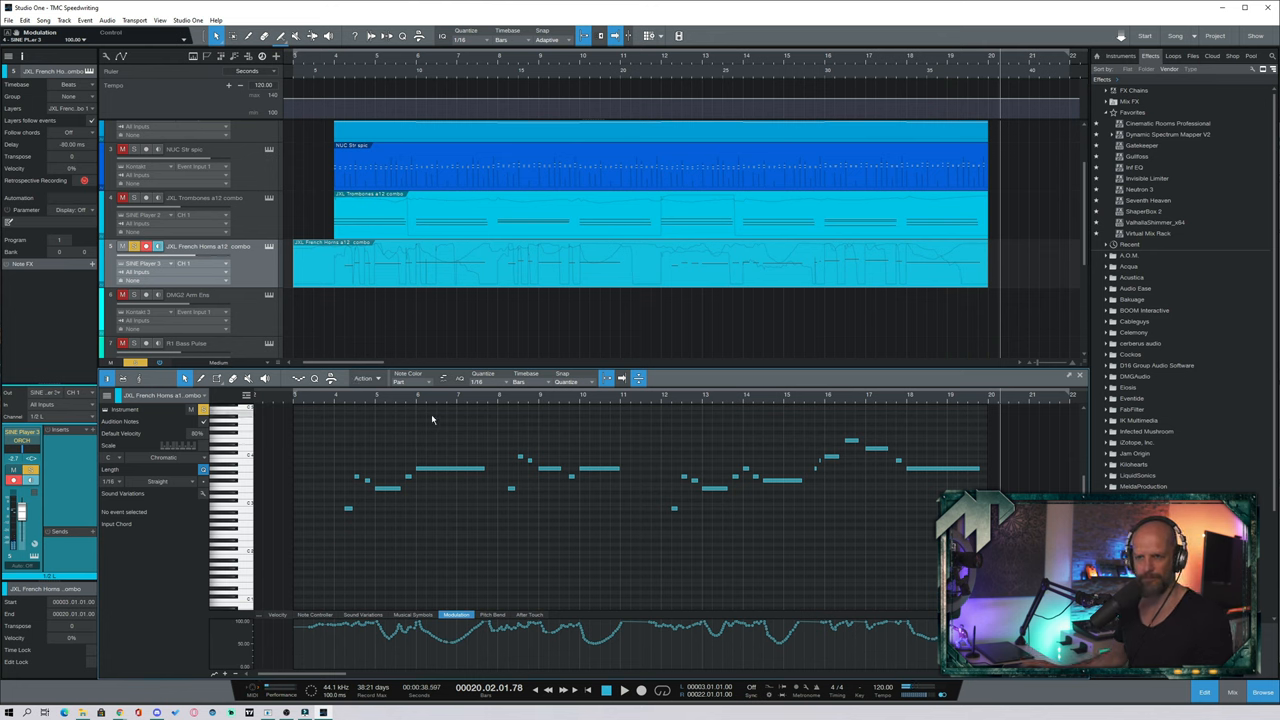
left_click(598, 468)
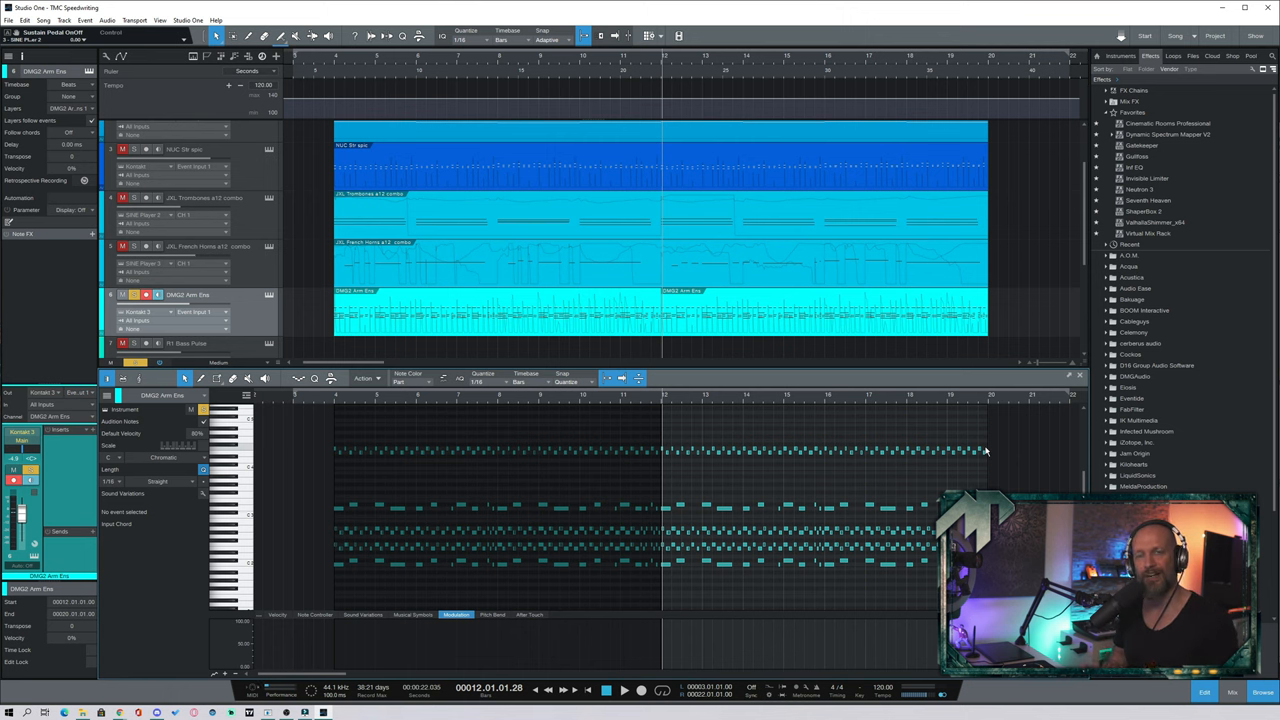
Select the fifth track's event for the fast ostinato notes.
left_click(188, 304)
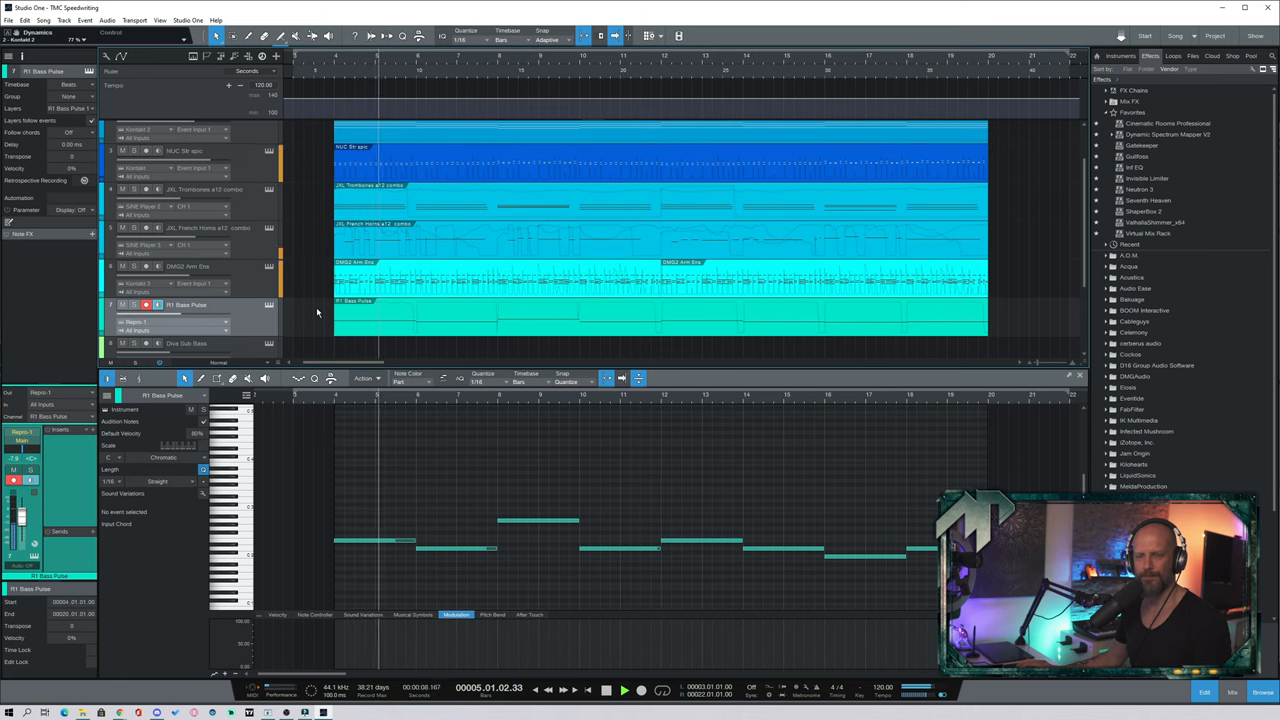
Work in the new bass part holding long sustained notes.
left_click(1232, 692)
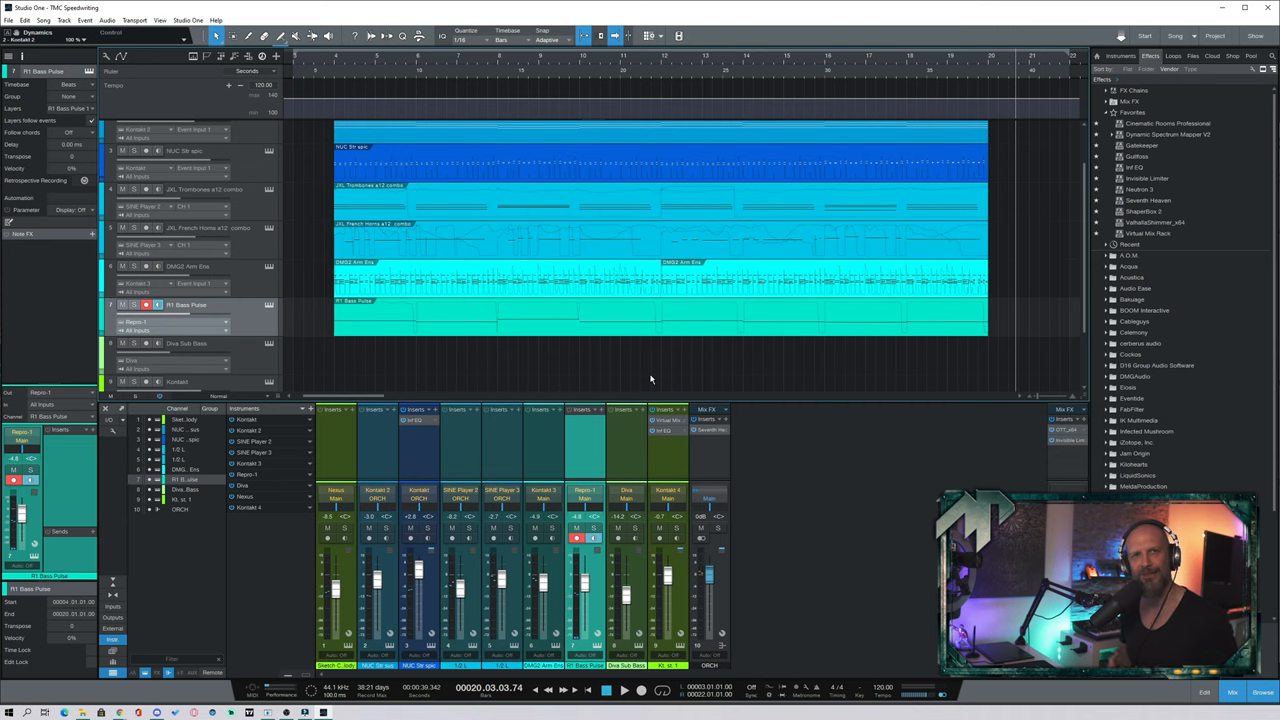
Select the track area ahead of bringing up the console.
left_click(186, 344)
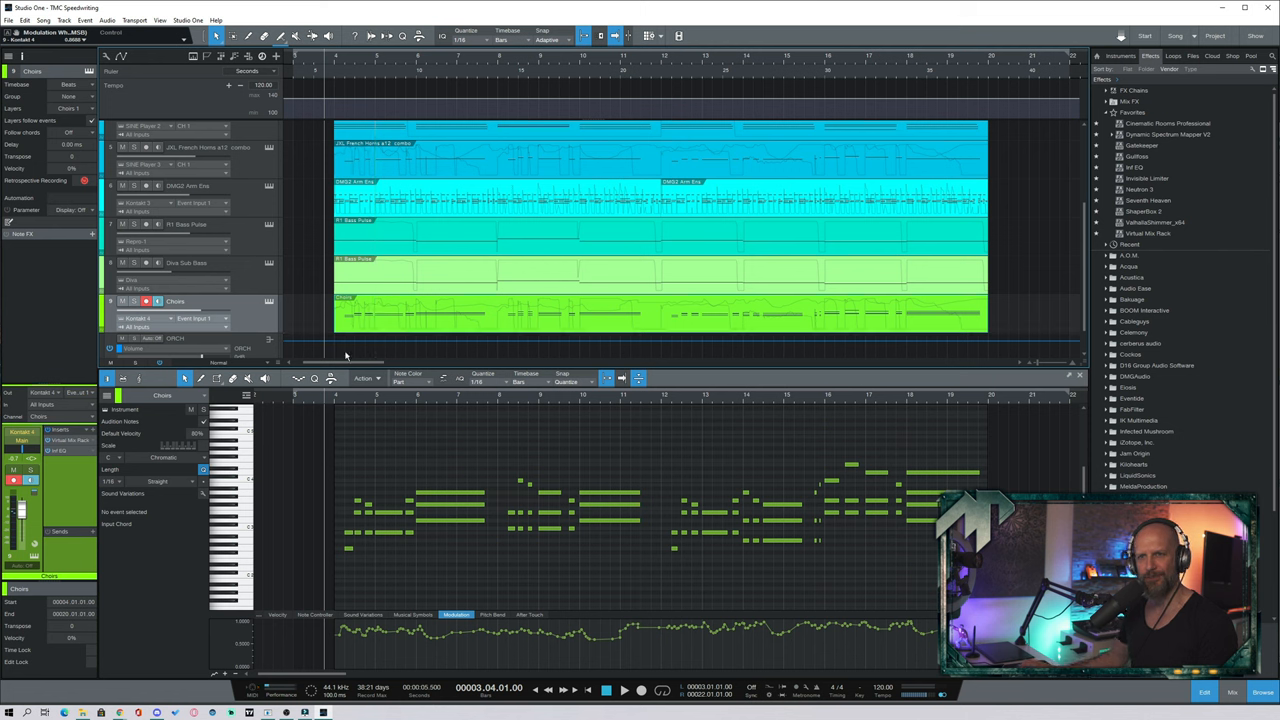
mouse_move(376, 524)
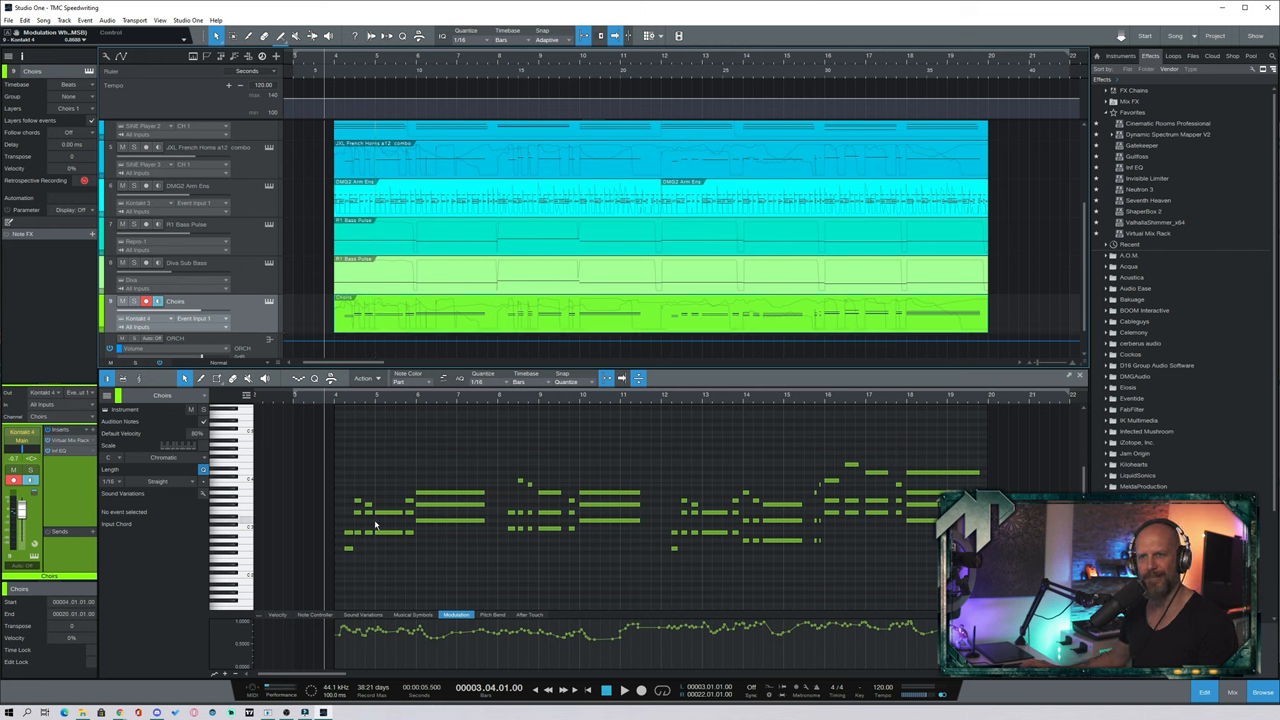
Work in the arrangement where the choir chords are added.
left_click(624, 690)
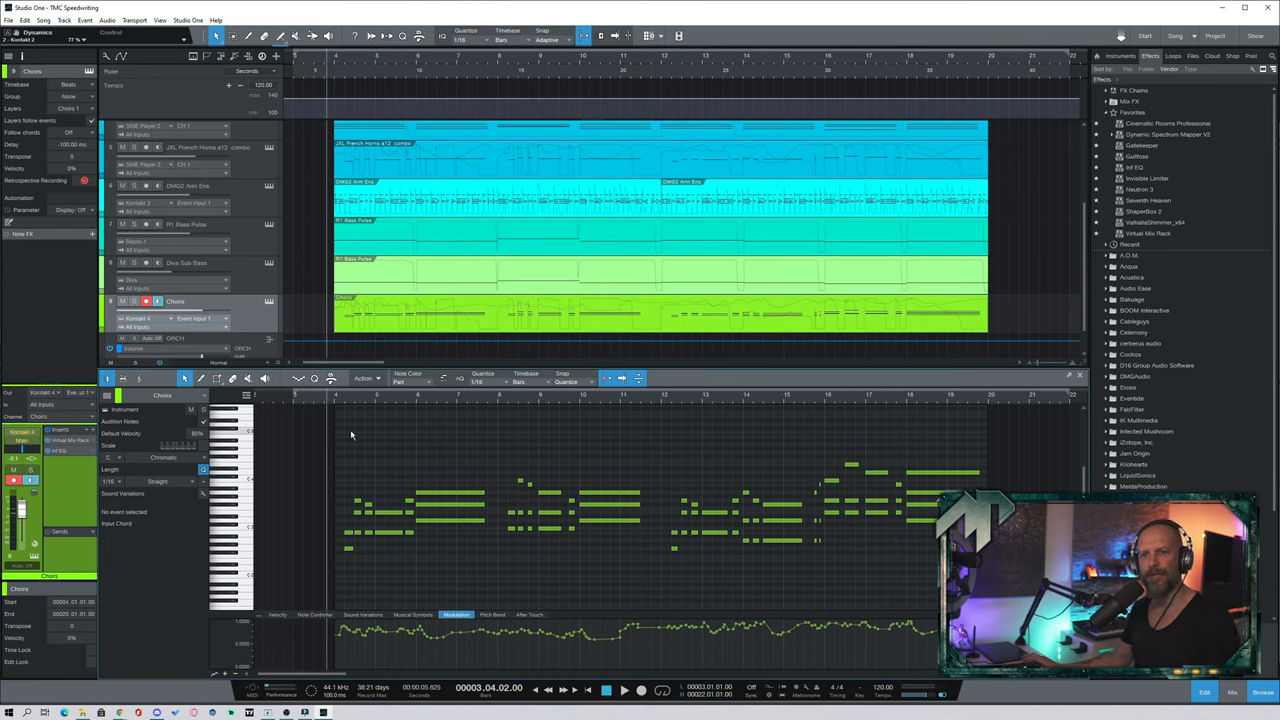
mouse_move(340, 436)
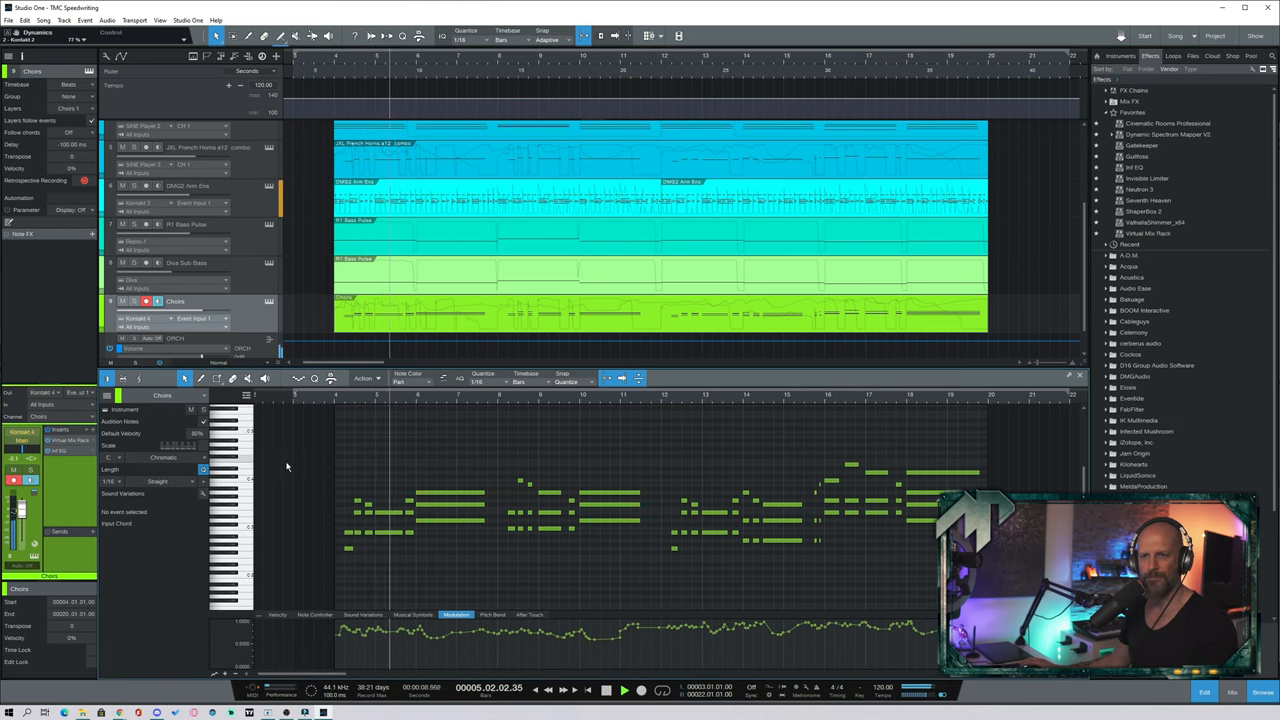
left_click(624, 690)
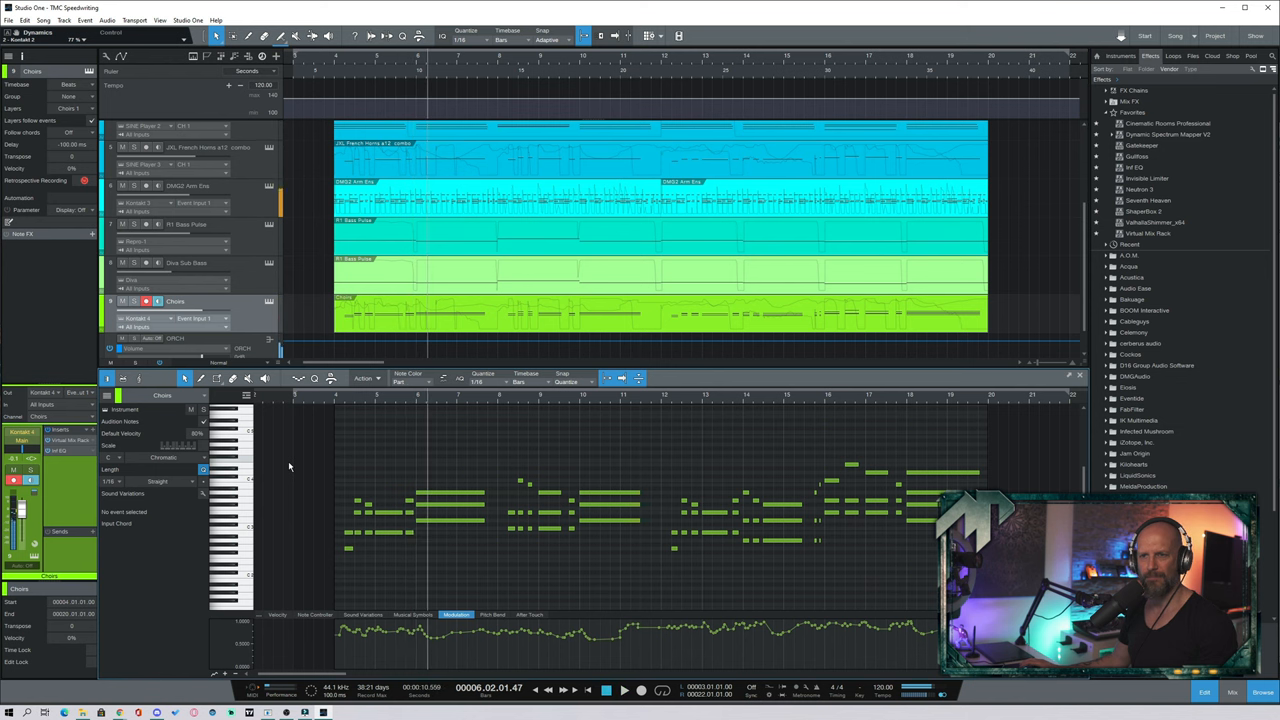
mouse_move(544, 458)
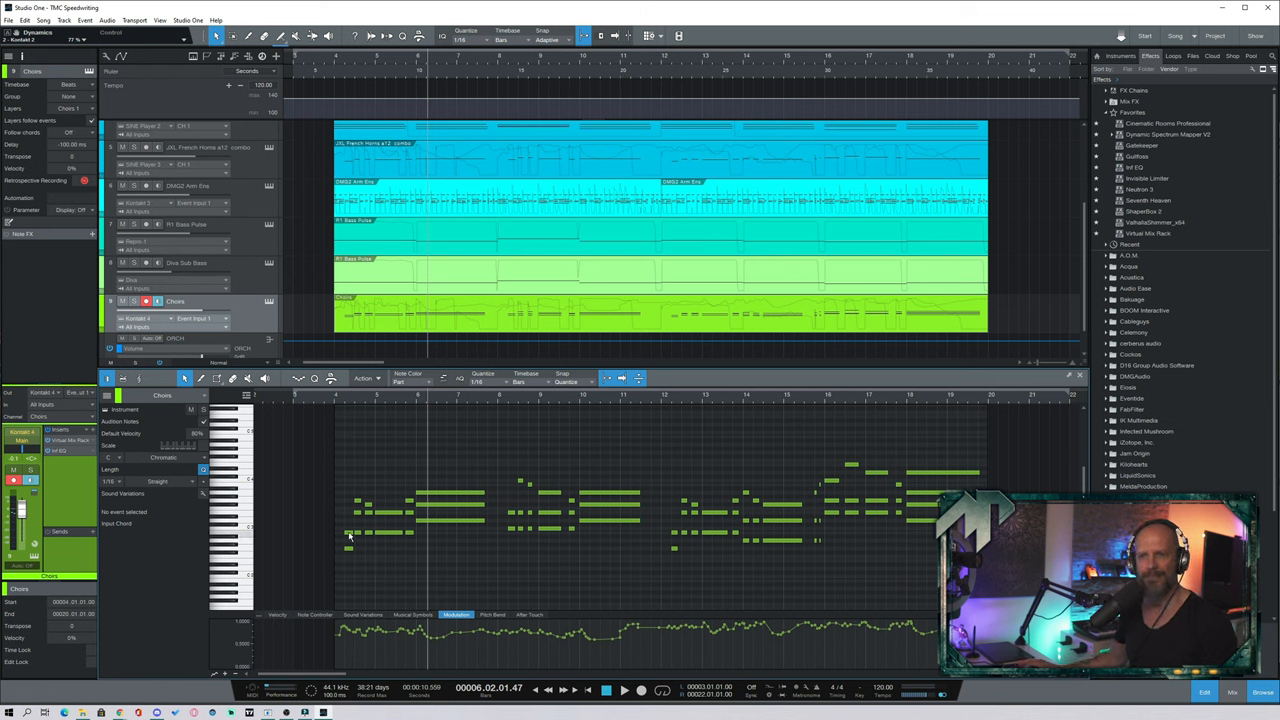
mouse_move(350, 536)
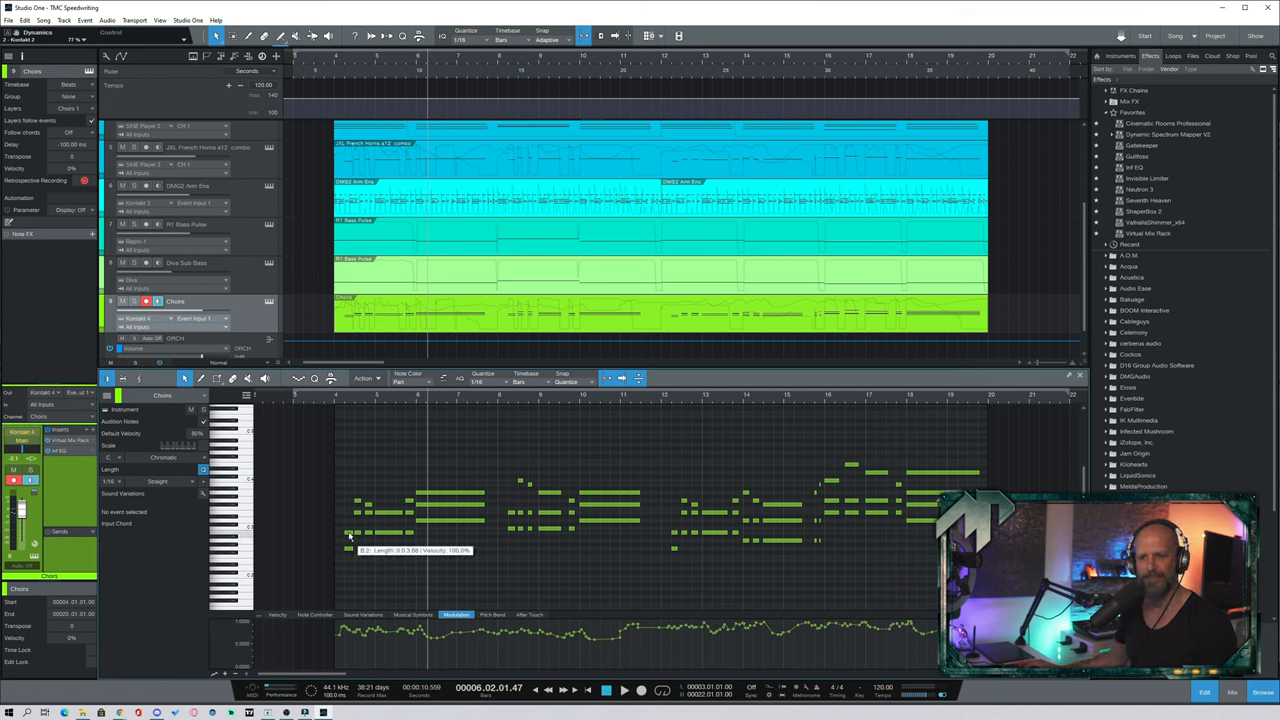
Adjust an early note of the choir chords in the note editor.
left_click(356, 500)
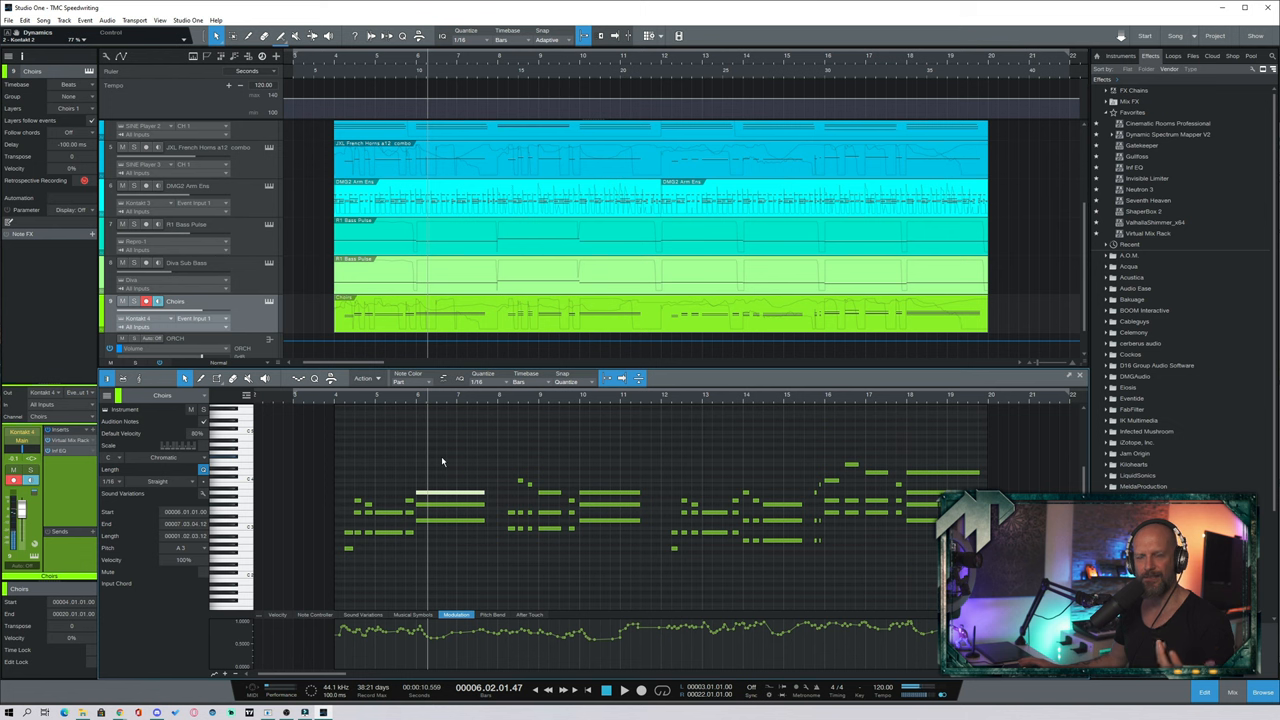
mouse_move(380, 518)
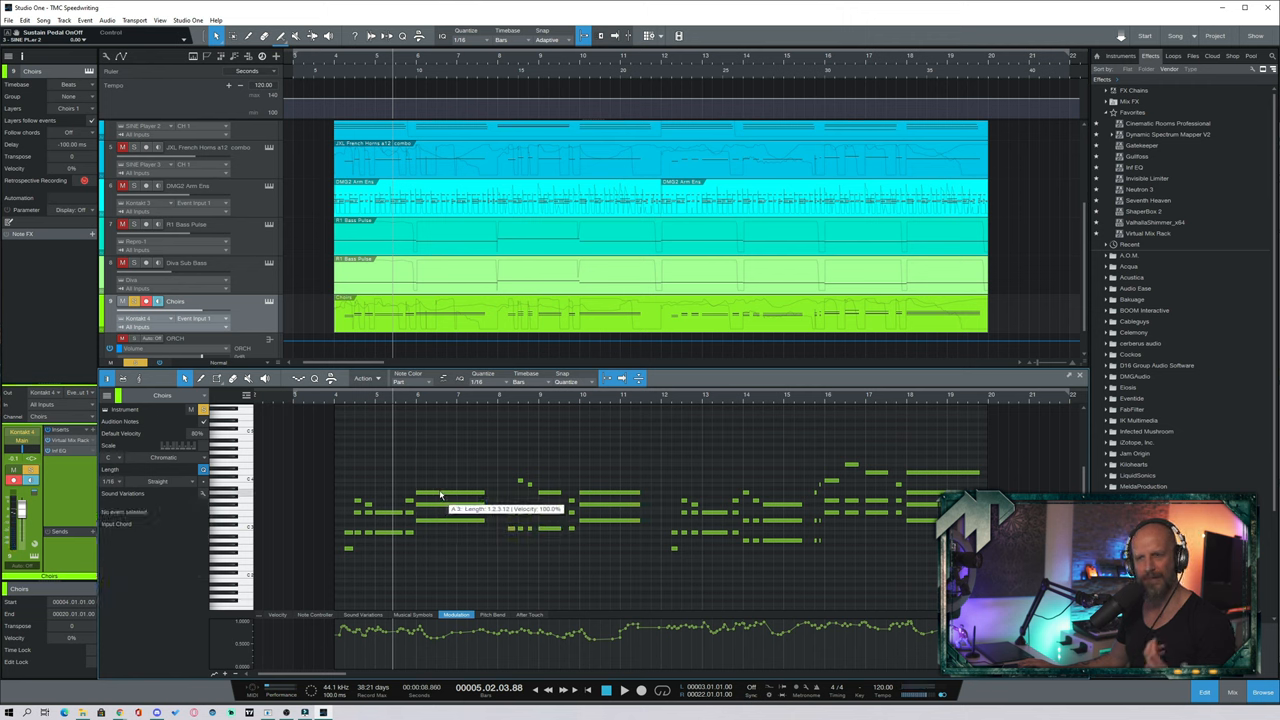
mouse_move(504, 436)
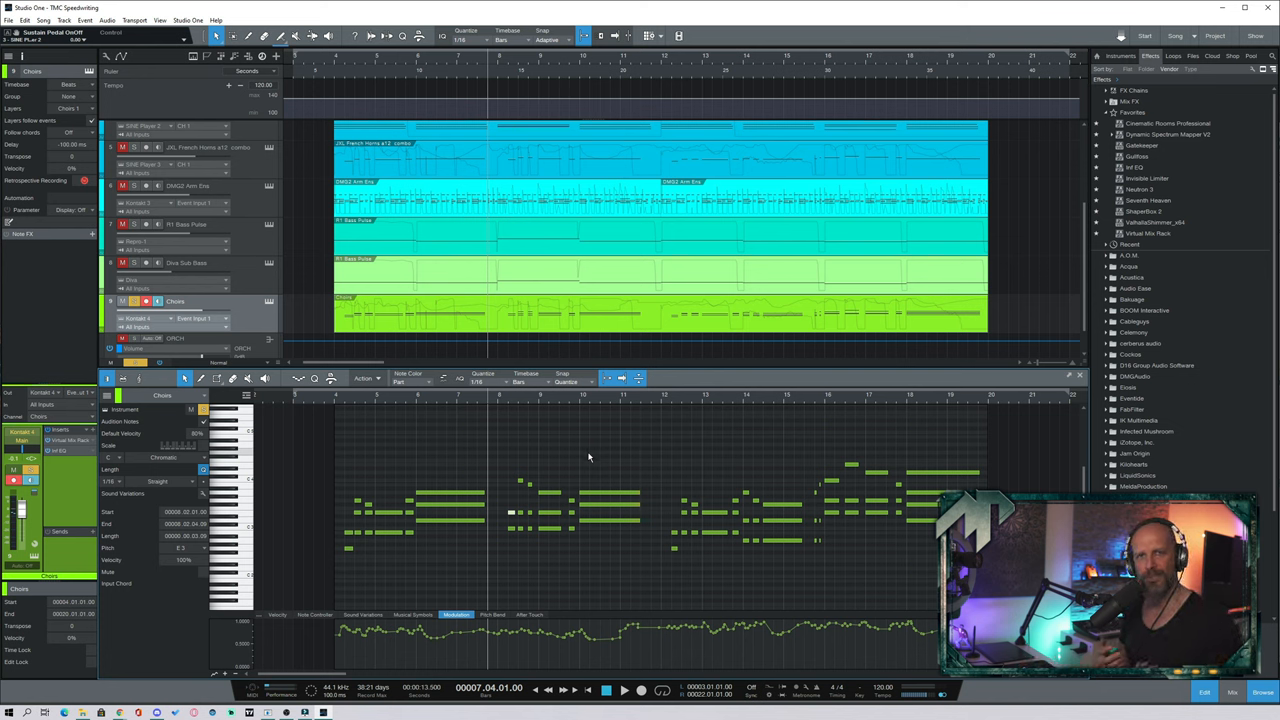
mouse_move(668, 418)
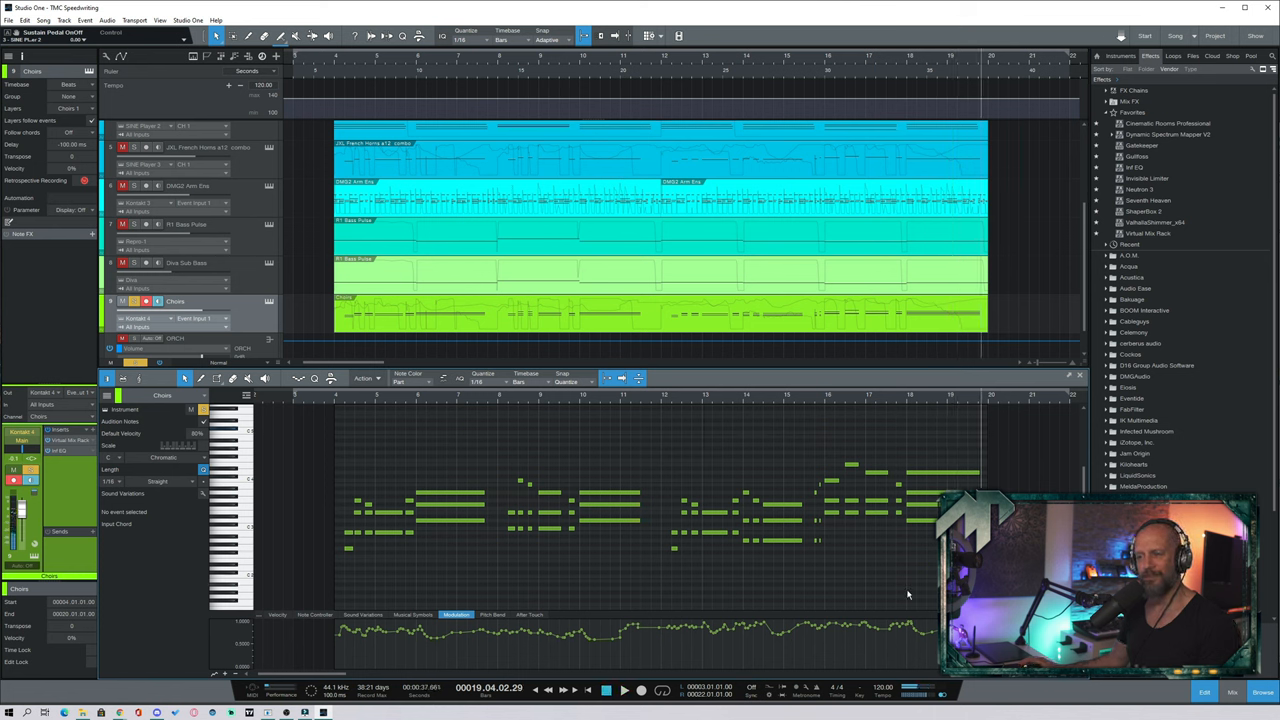
mouse_move(916, 636)
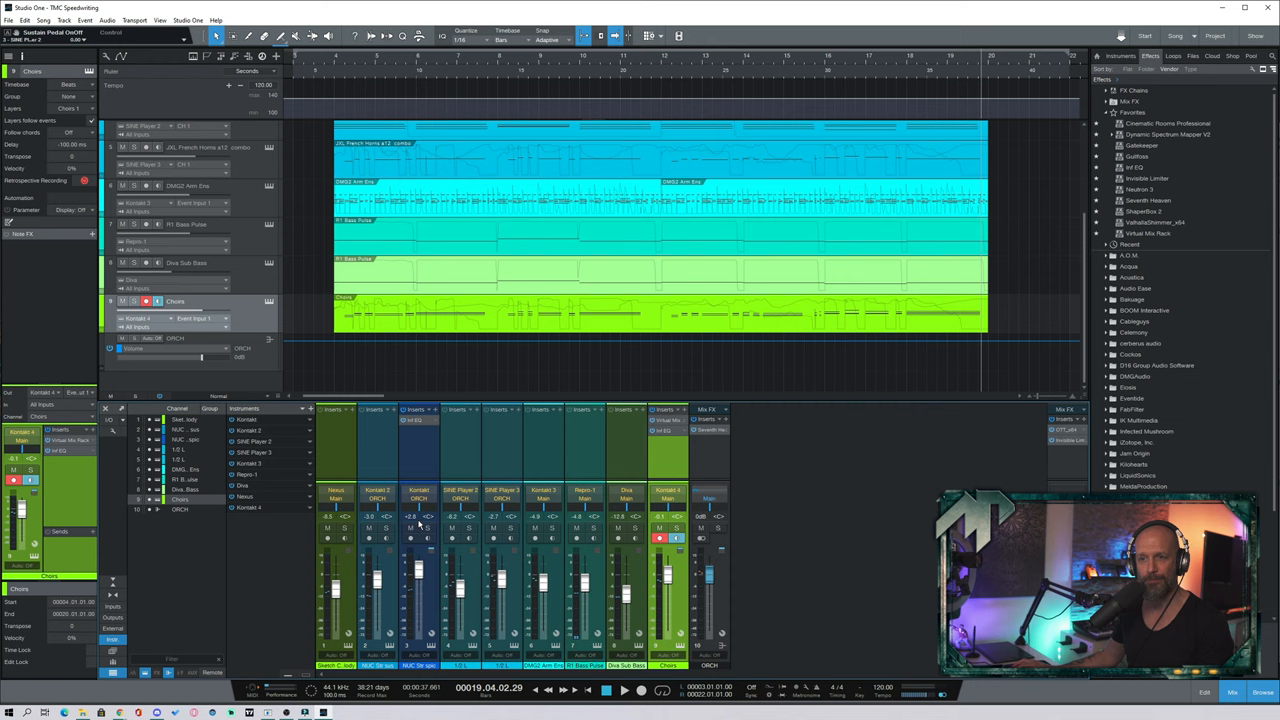
Insert Infinity EQ on the Choirs channel and reshape its curve.
left_click(416, 420)
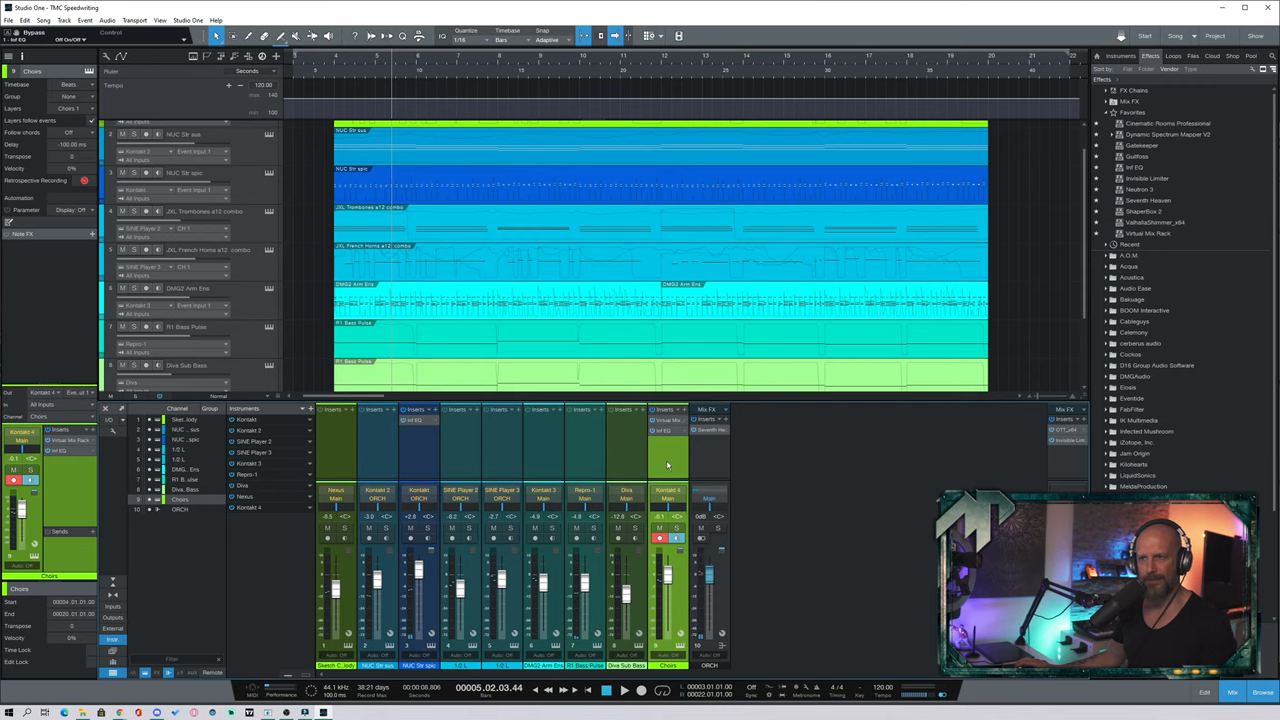
scroll("down", 3)
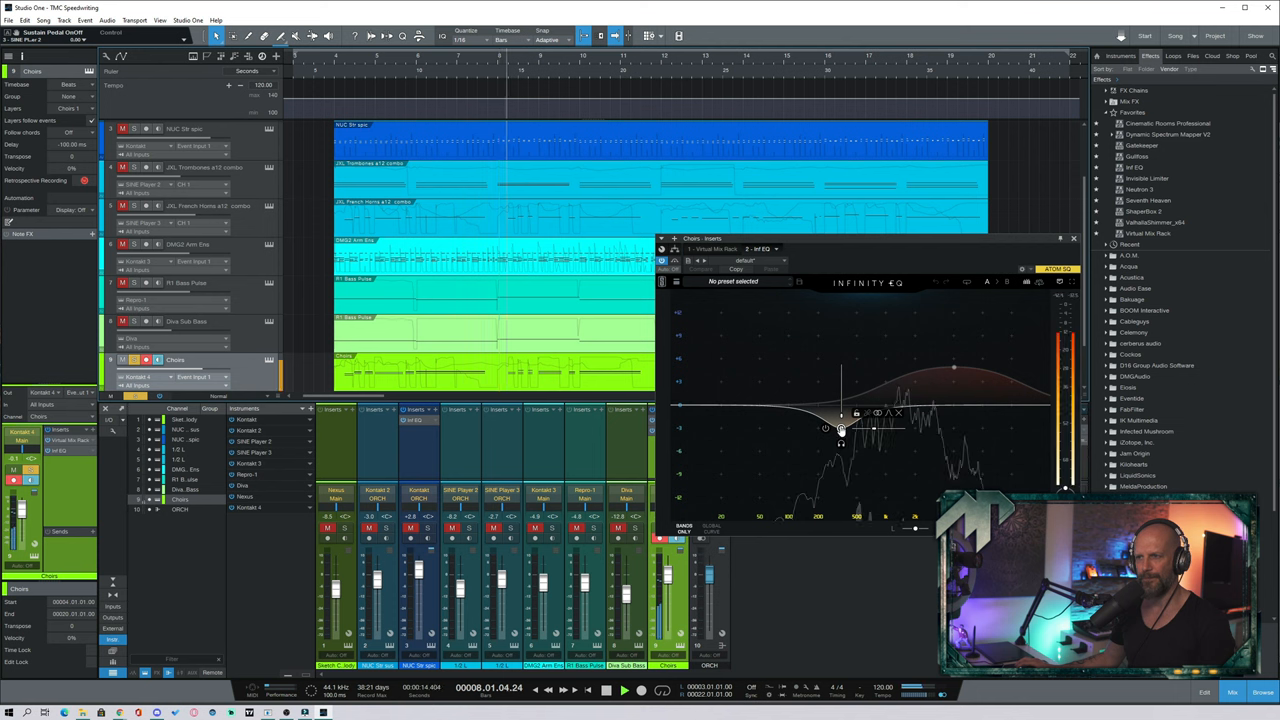
left_click_drag(824, 428, 840, 440)
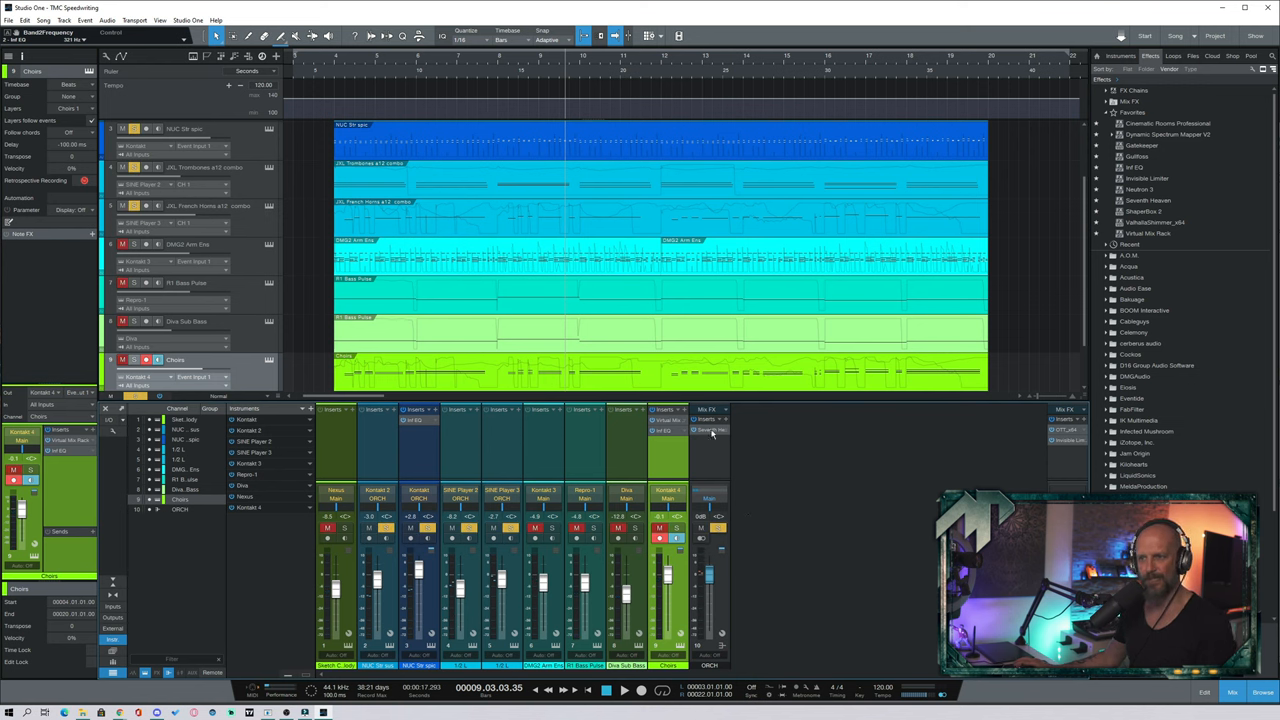
Open the Seventh Heaven reverb on the choir channel after its EQ insert.
left_click(712, 432)
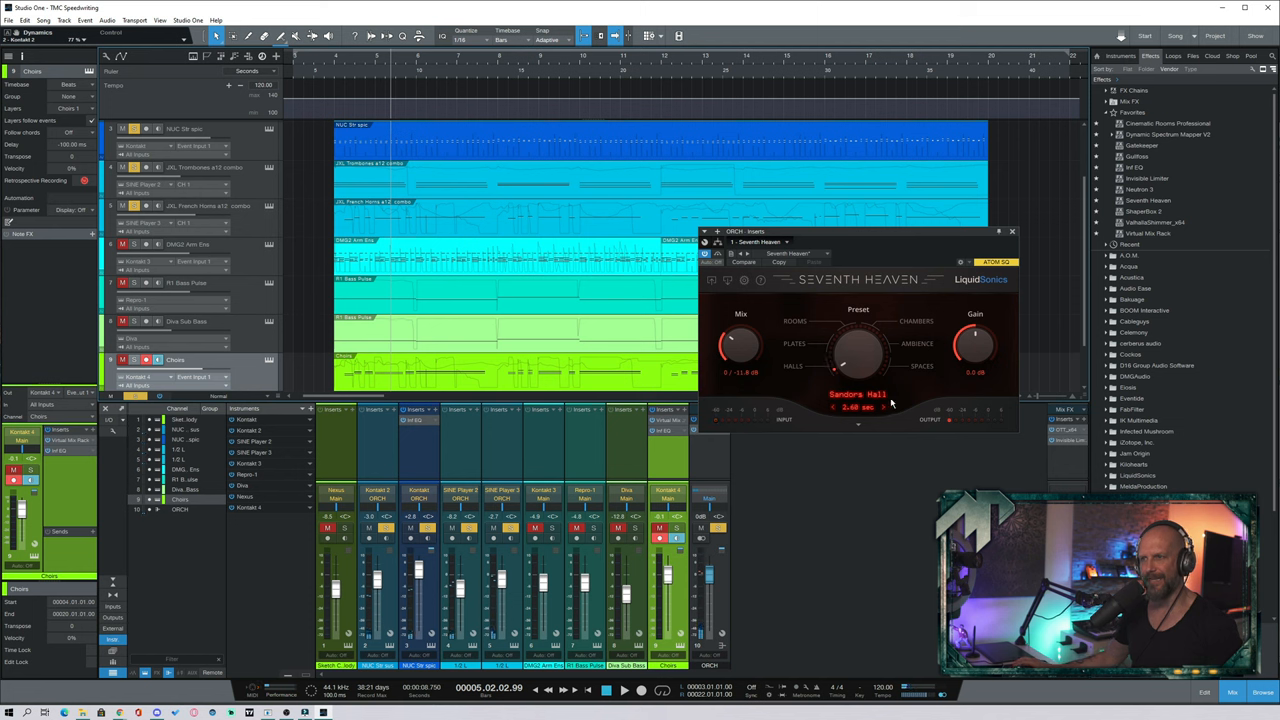
mouse_move(902, 300)
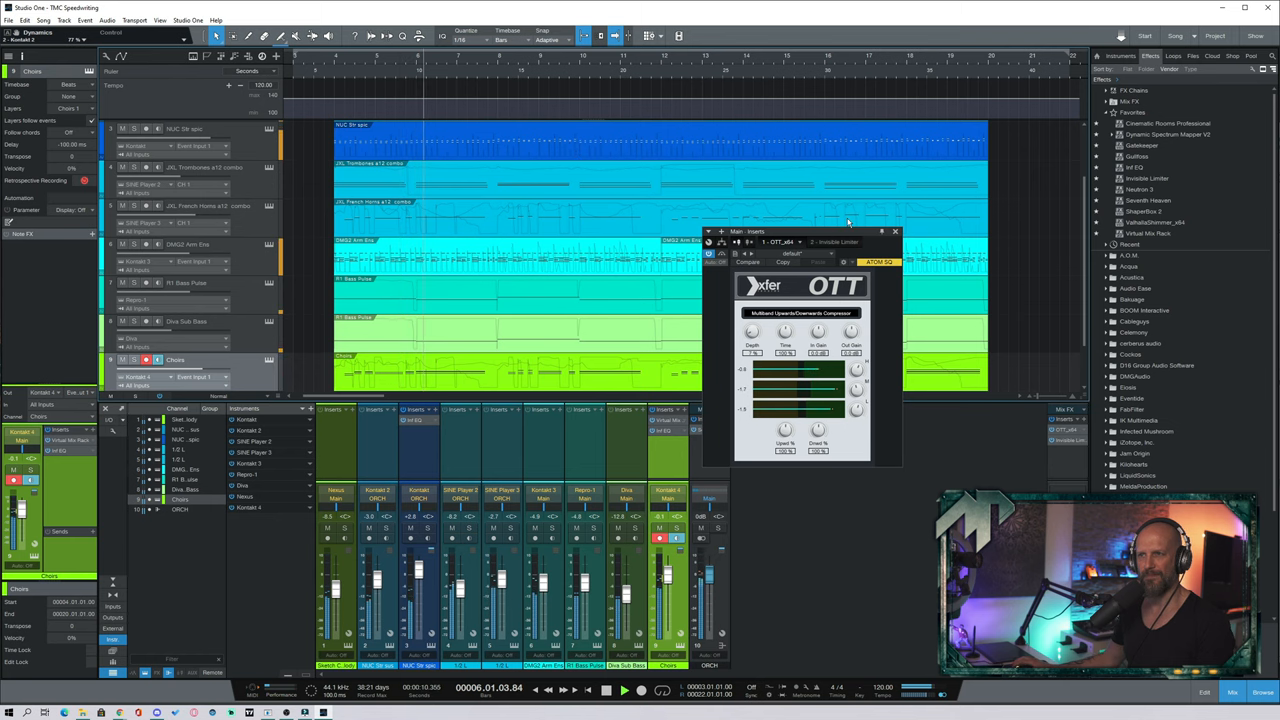
Insert the A.O.M. Invisible Limiter on the Main bus and raise Input Gain to about 3.4 dB.
left_click(894, 232)
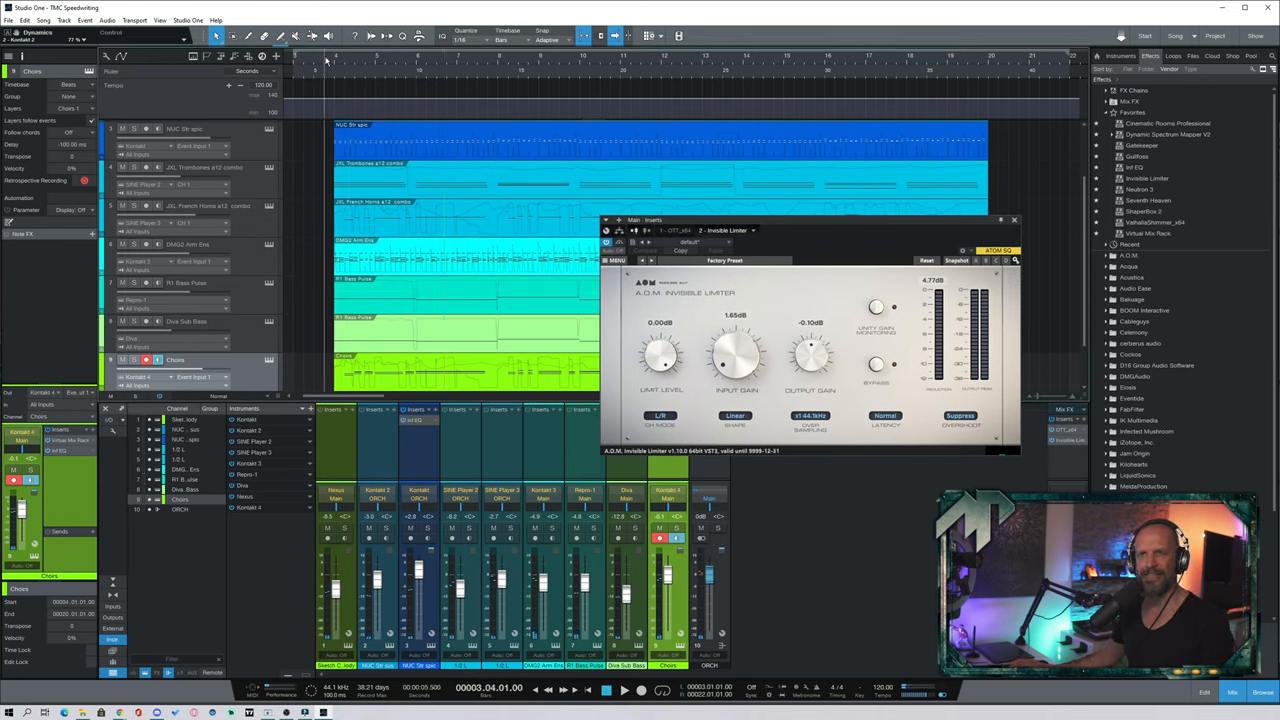
mouse_move(402, 176)
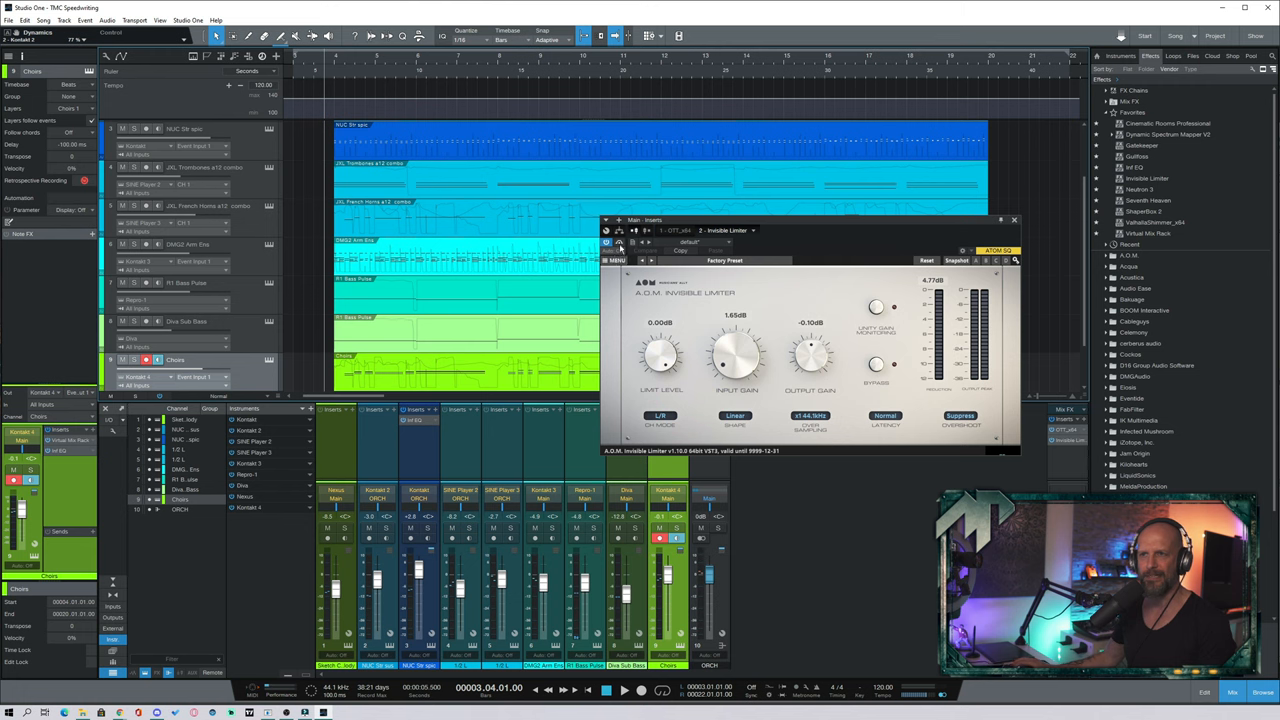
left_click(634, 244)
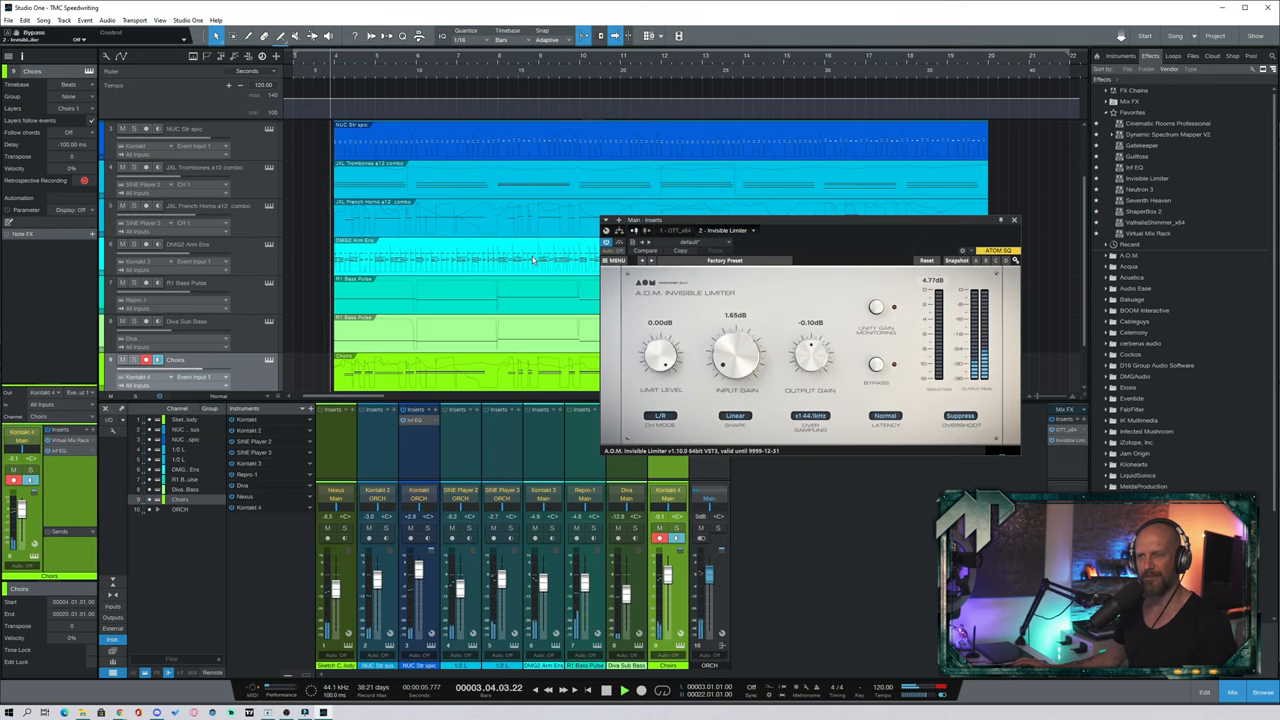
left_click_drag(732, 356, 732, 344)
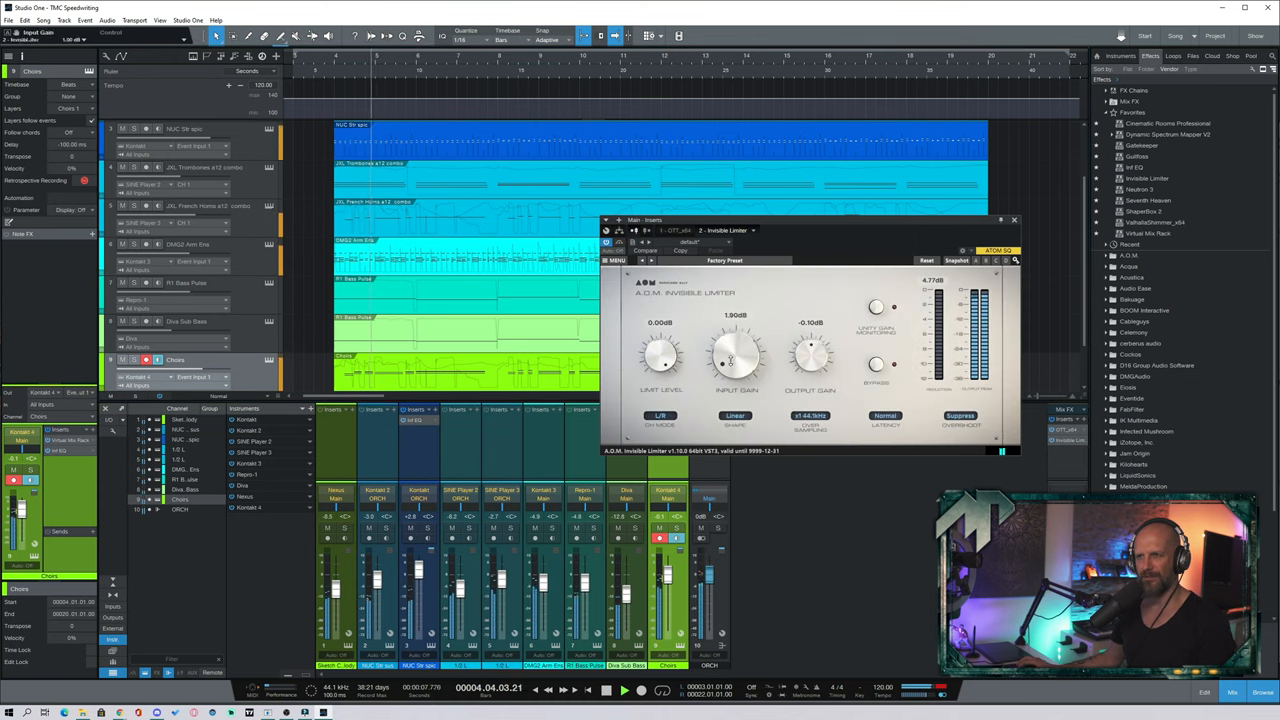
left_click_drag(736, 356, 736, 340)
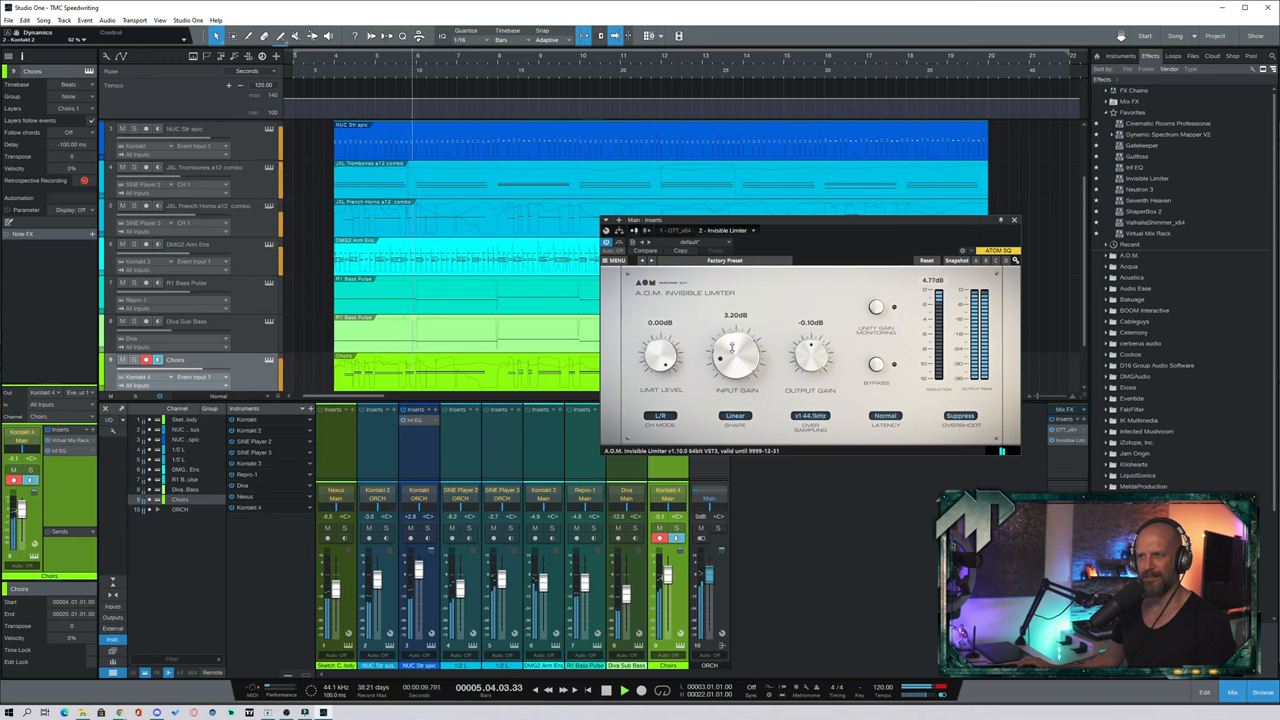
left_click_drag(736, 356, 732, 364)
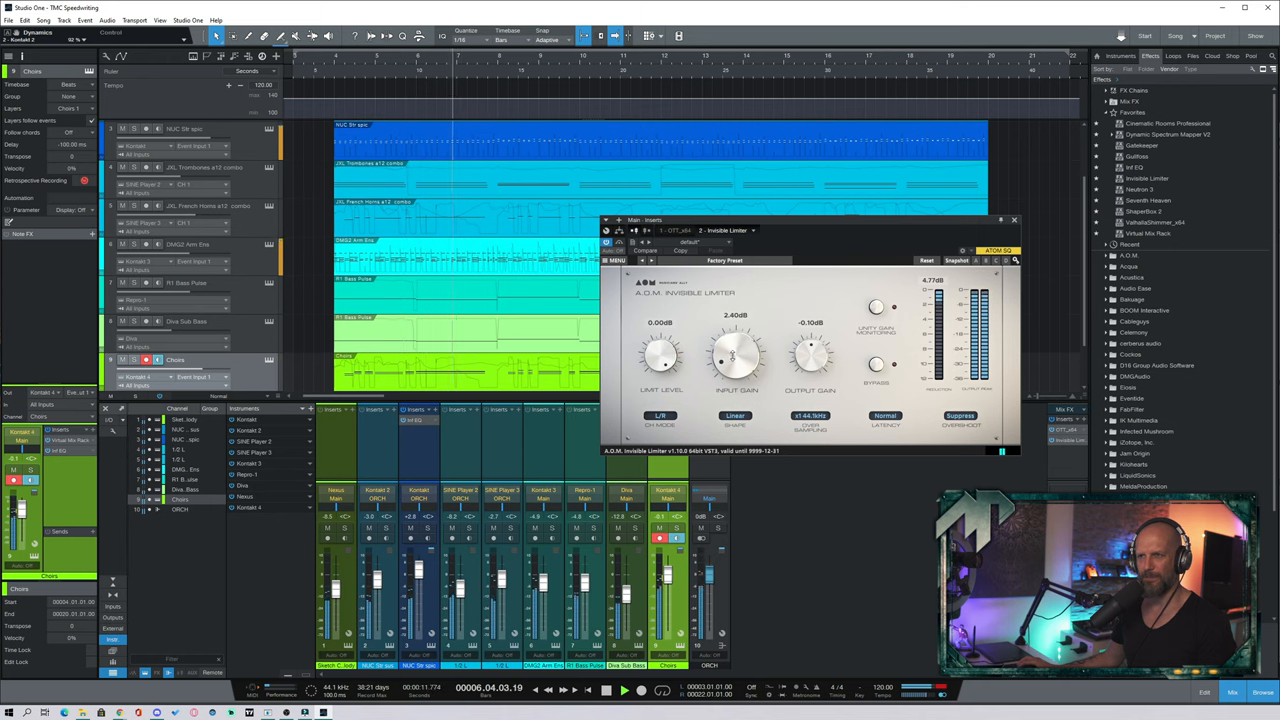